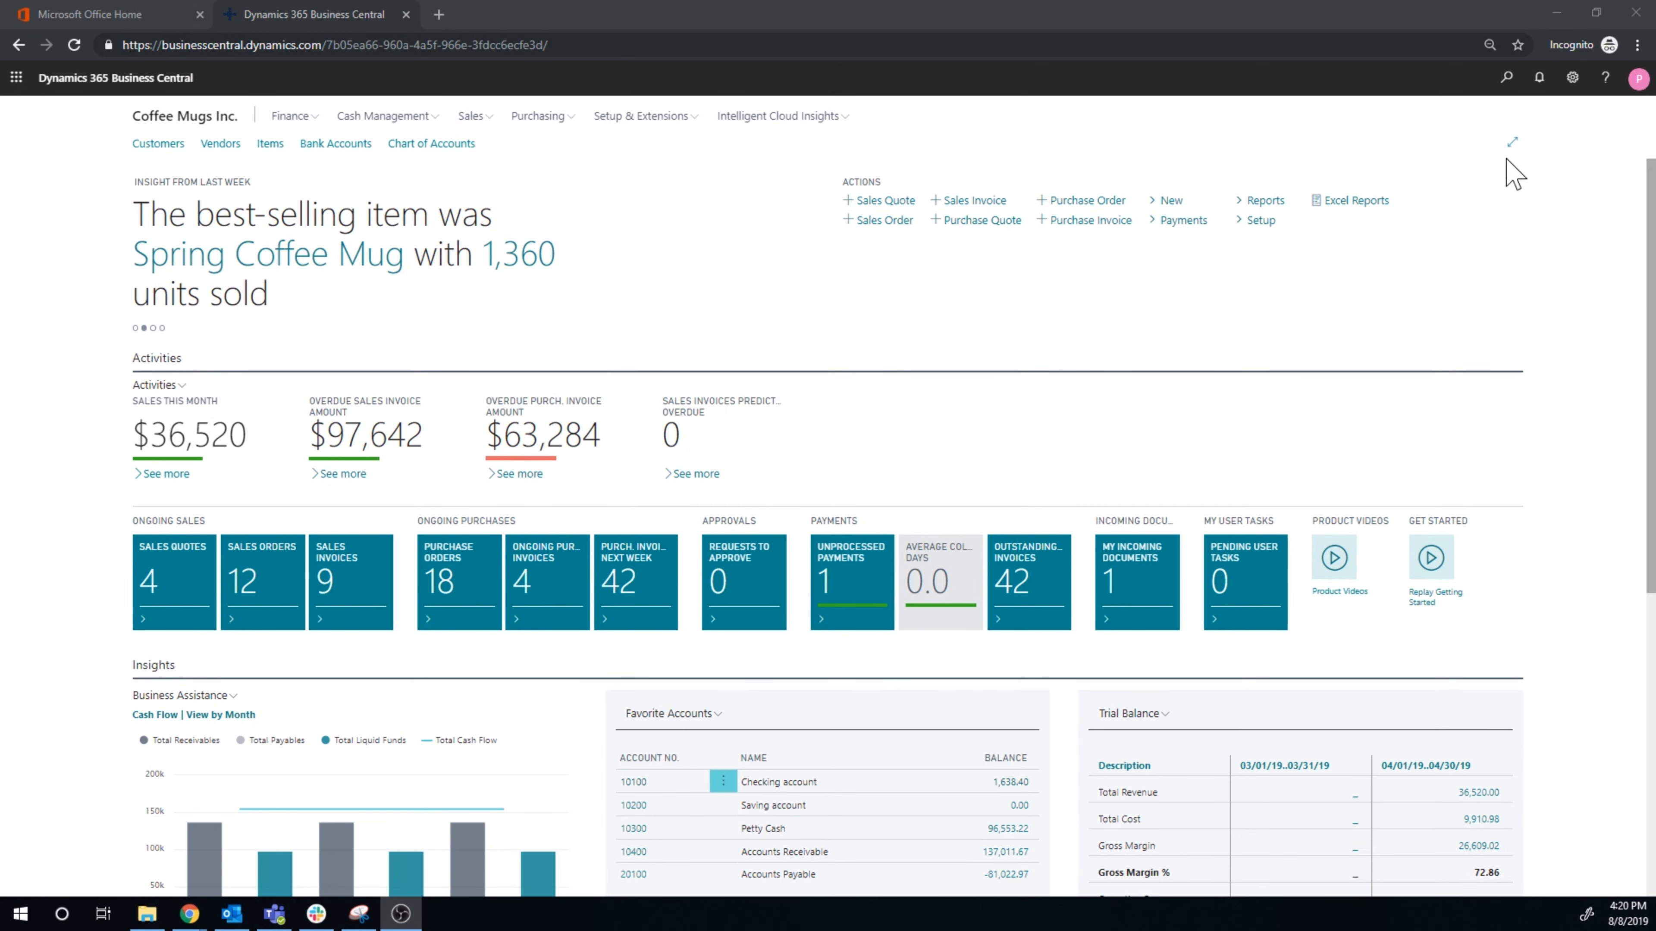
# Step: Look up the Warehouse Employees list via Tell Me search 'ware', then return home
pyautogui.click(1506, 77)
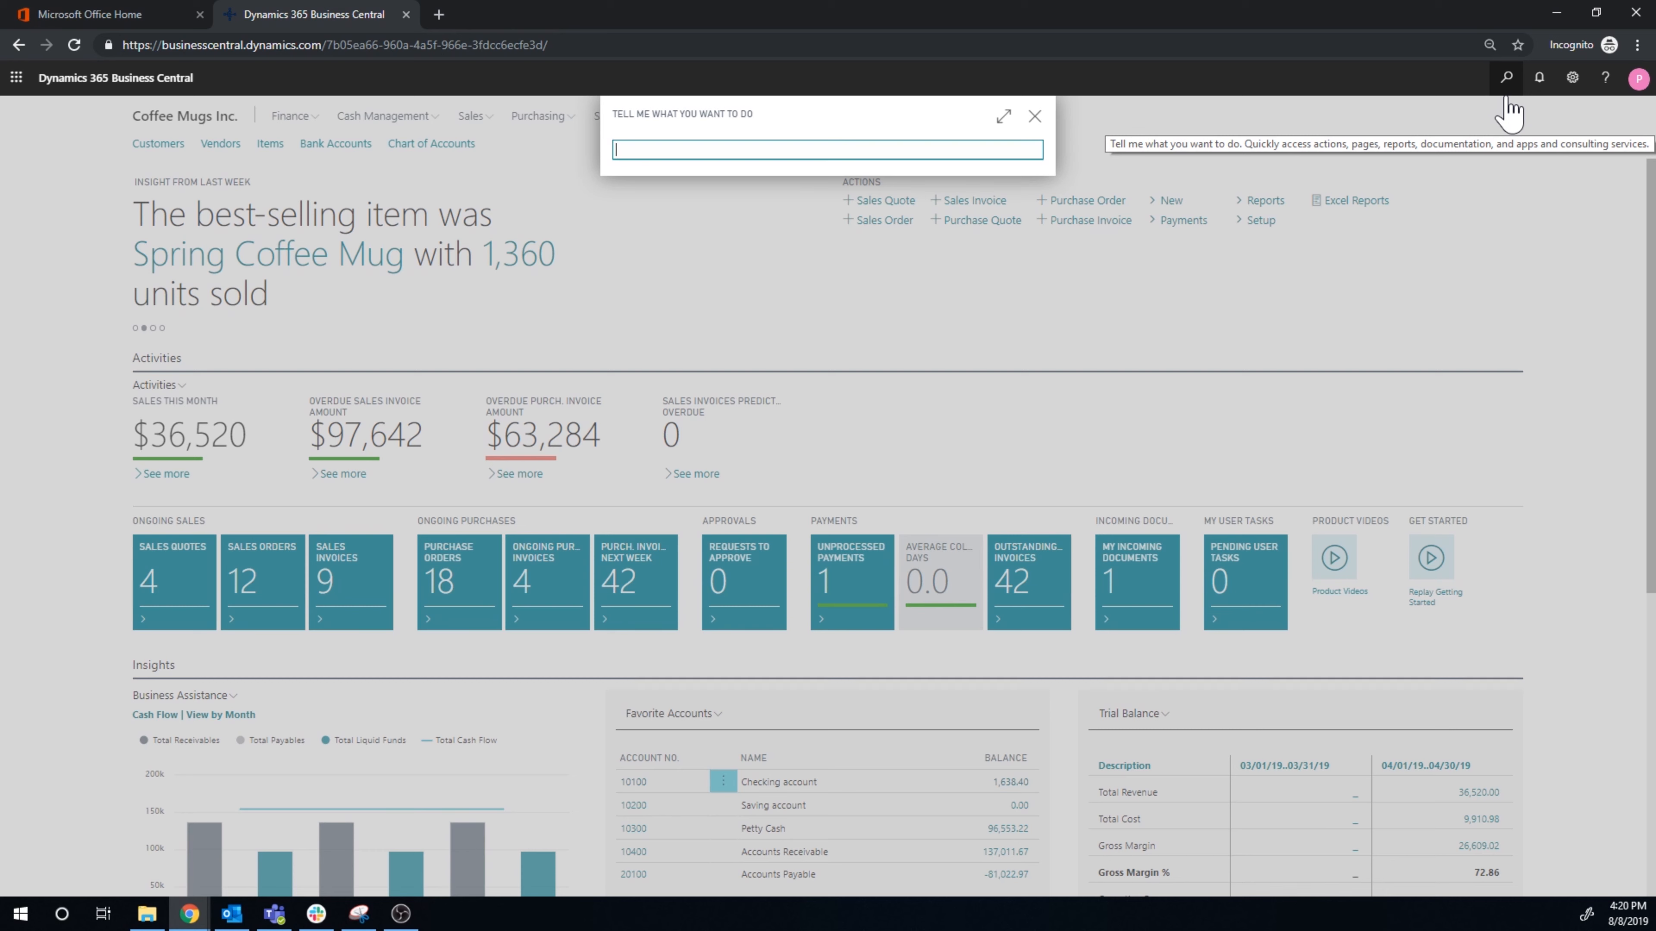
pyautogui.write('warehouse emp')
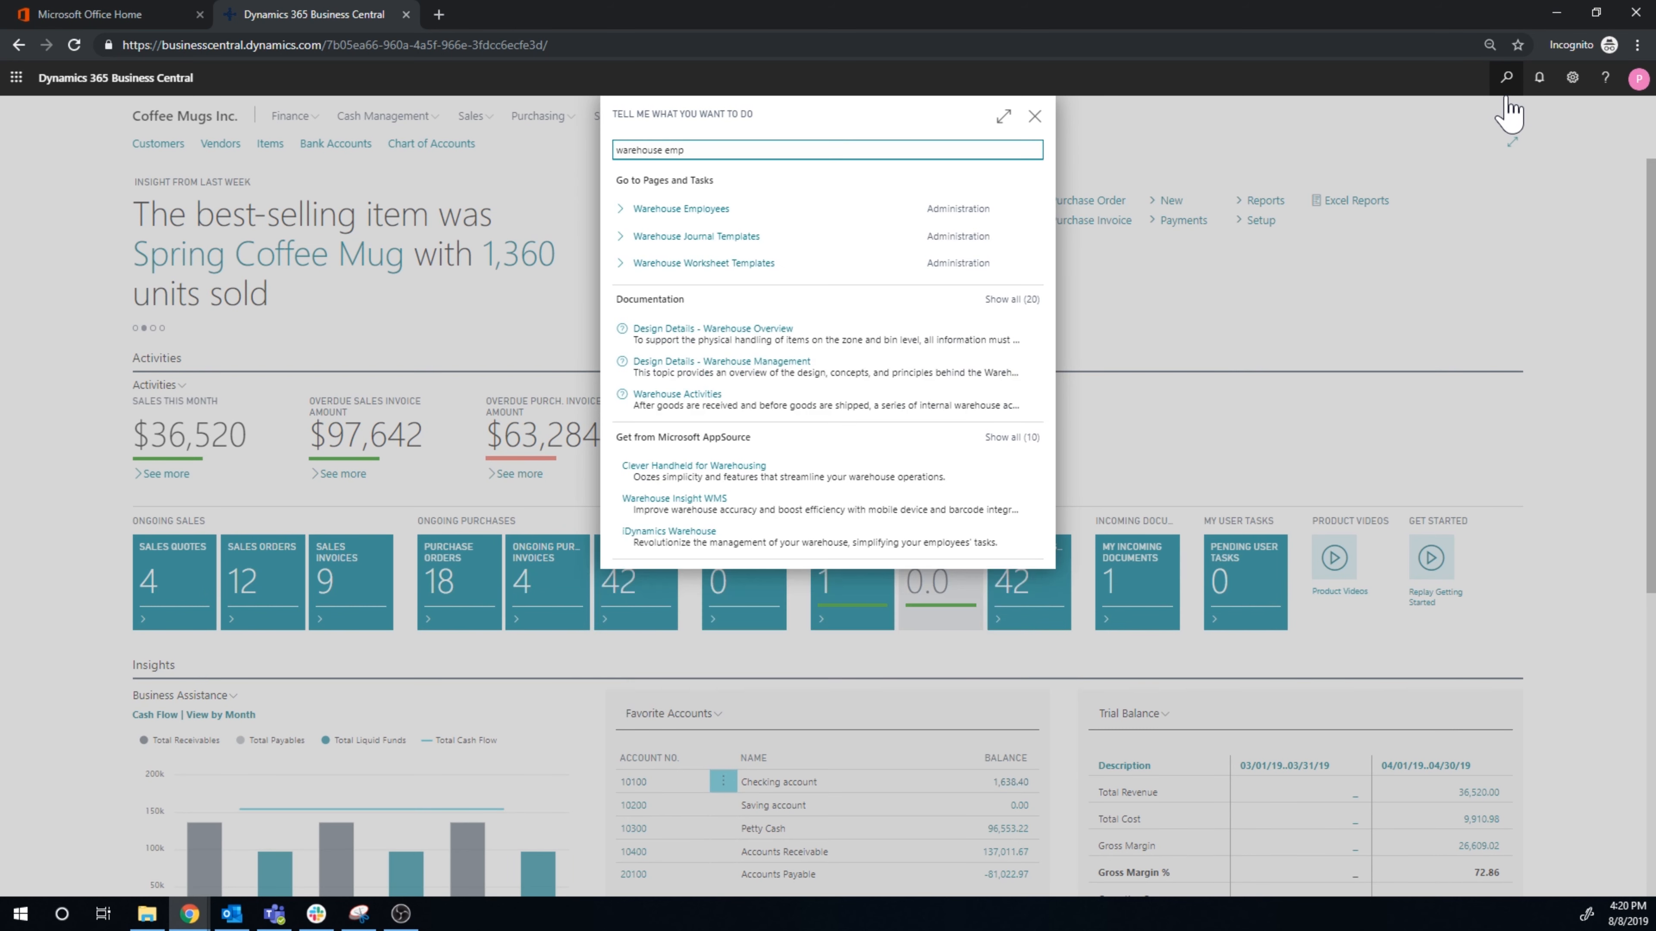
pyautogui.click(681, 208)
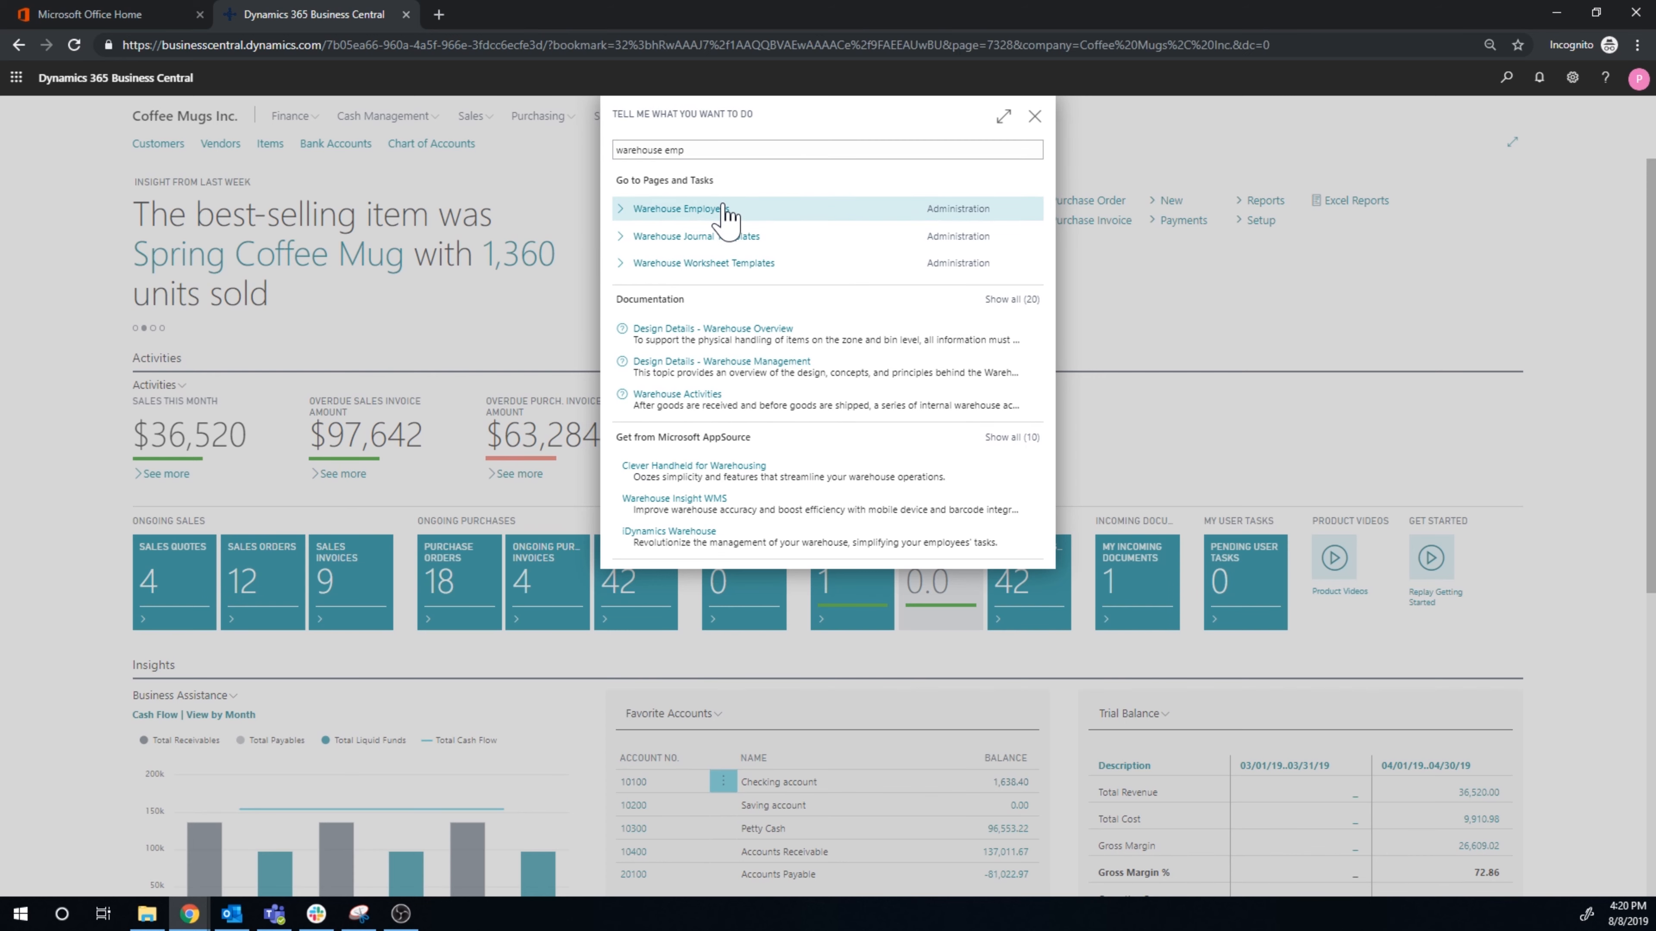
pyautogui.click(677, 208)
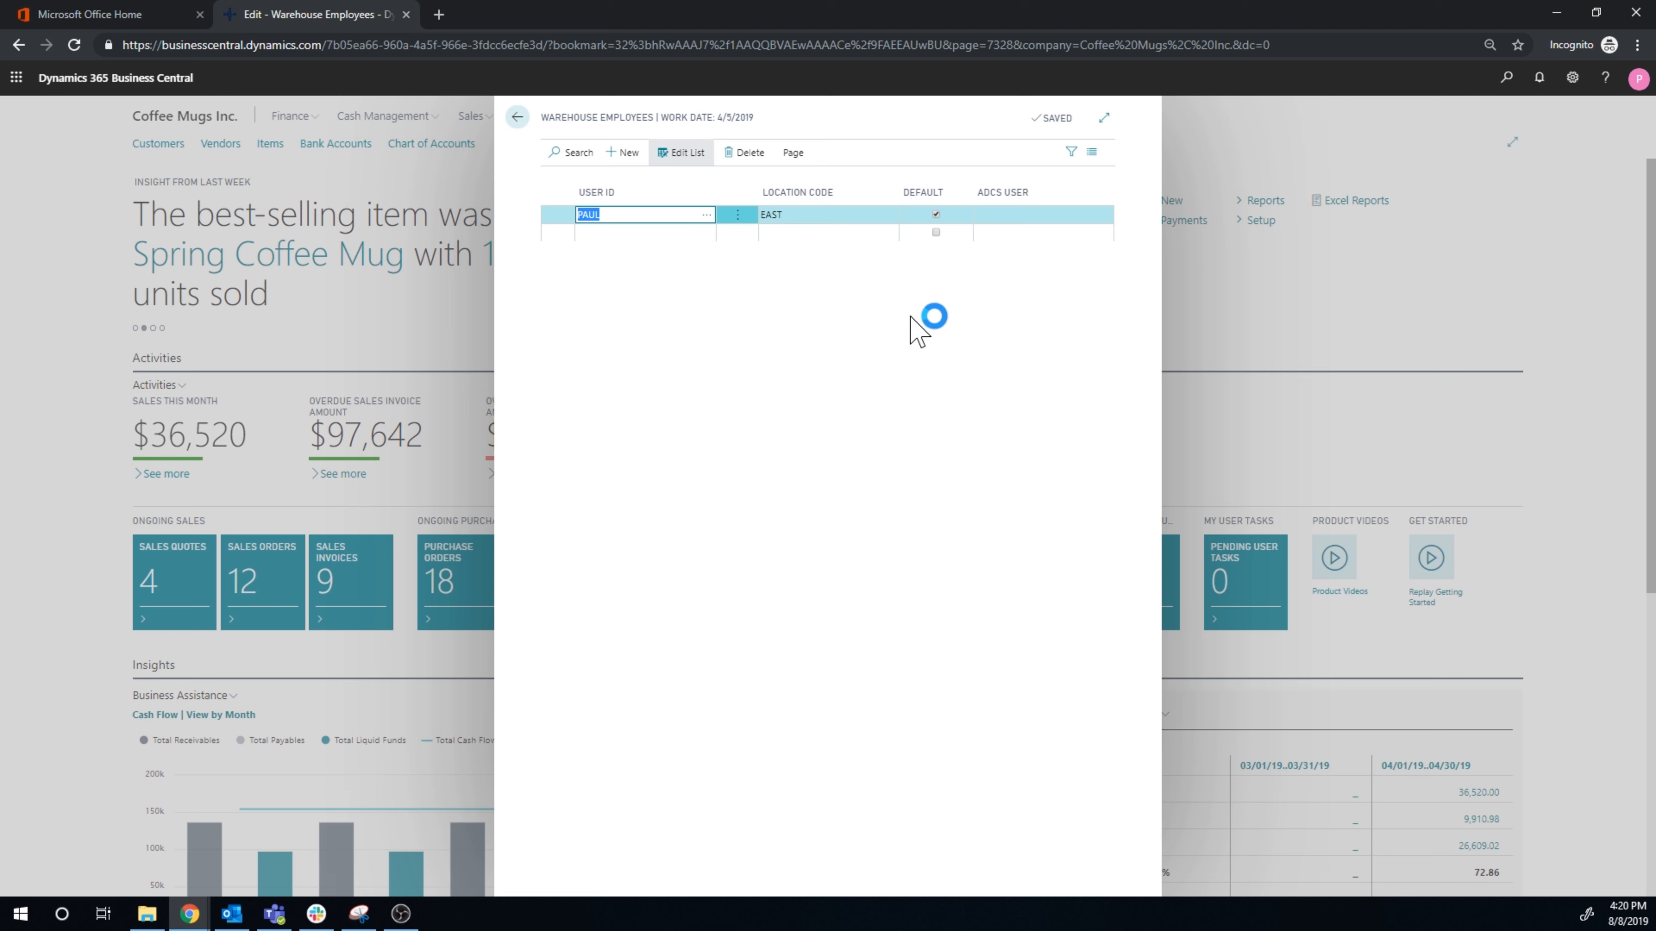
pyautogui.moveTo(729, 336)
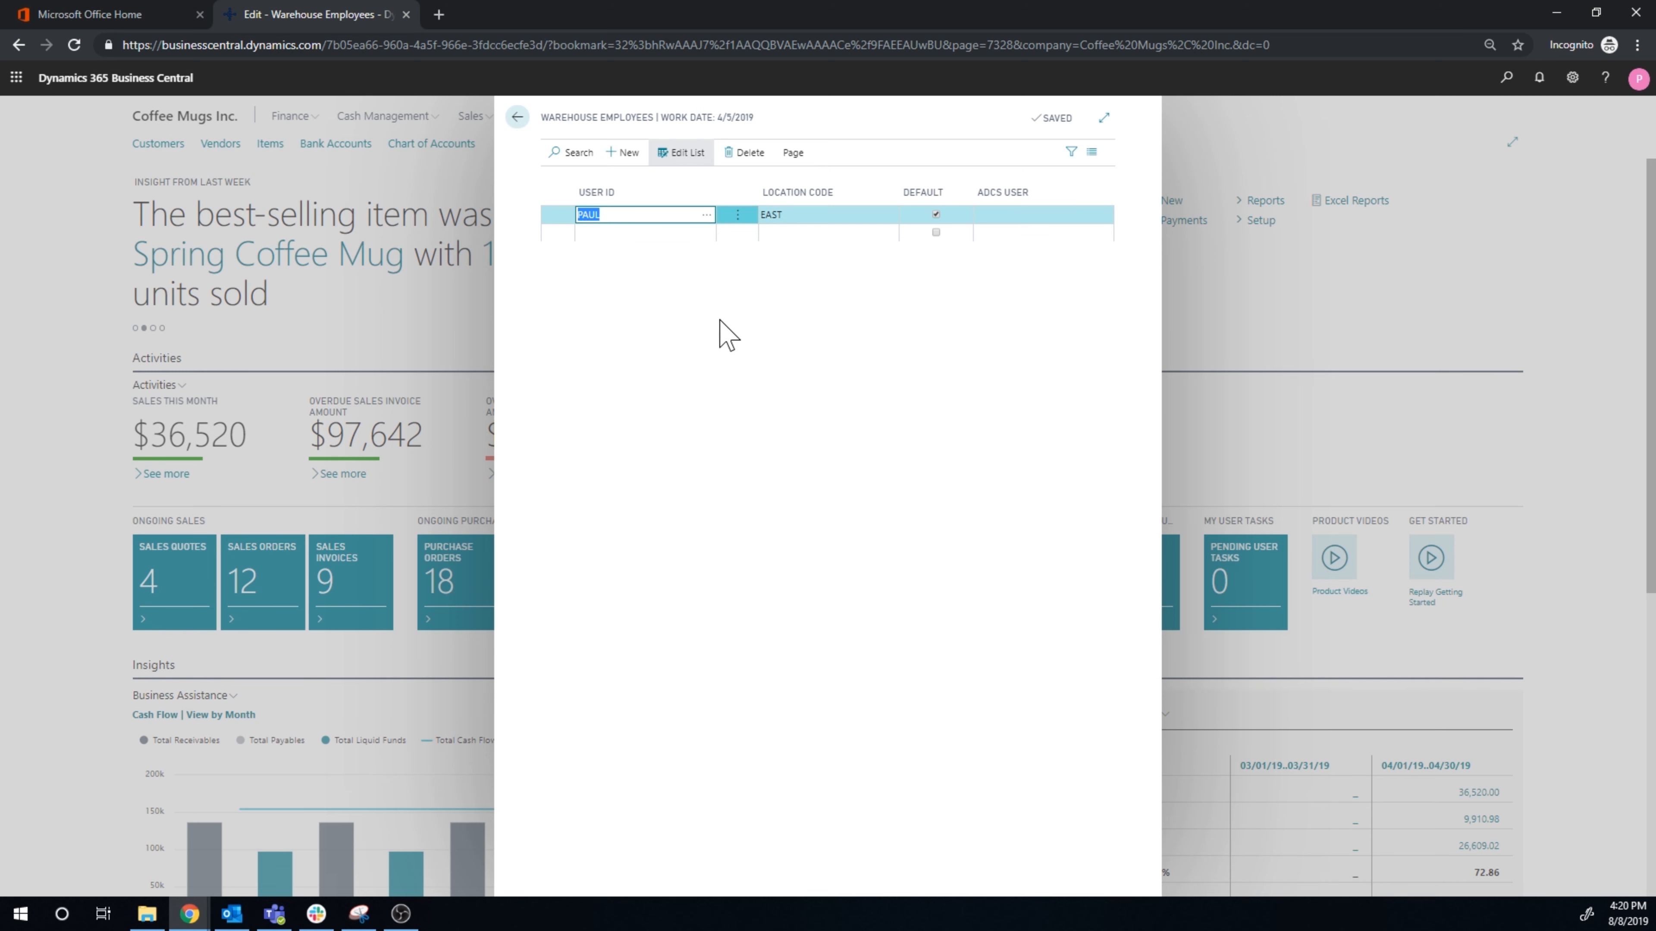
pyautogui.click(517, 118)
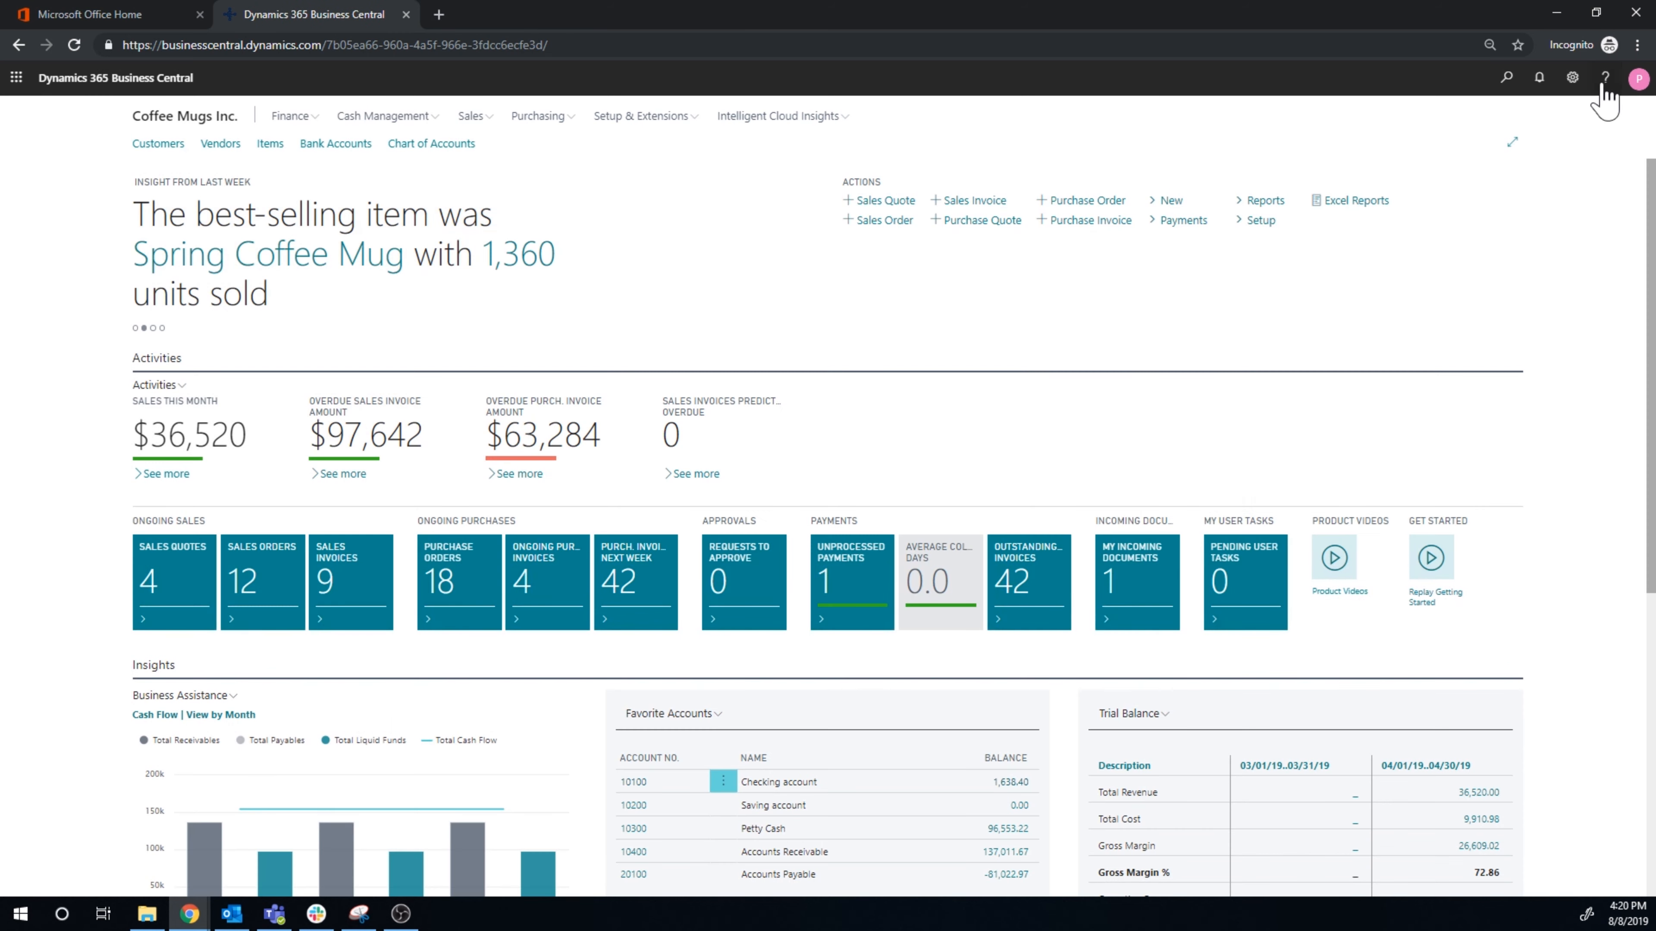
pyautogui.moveTo(1533, 159)
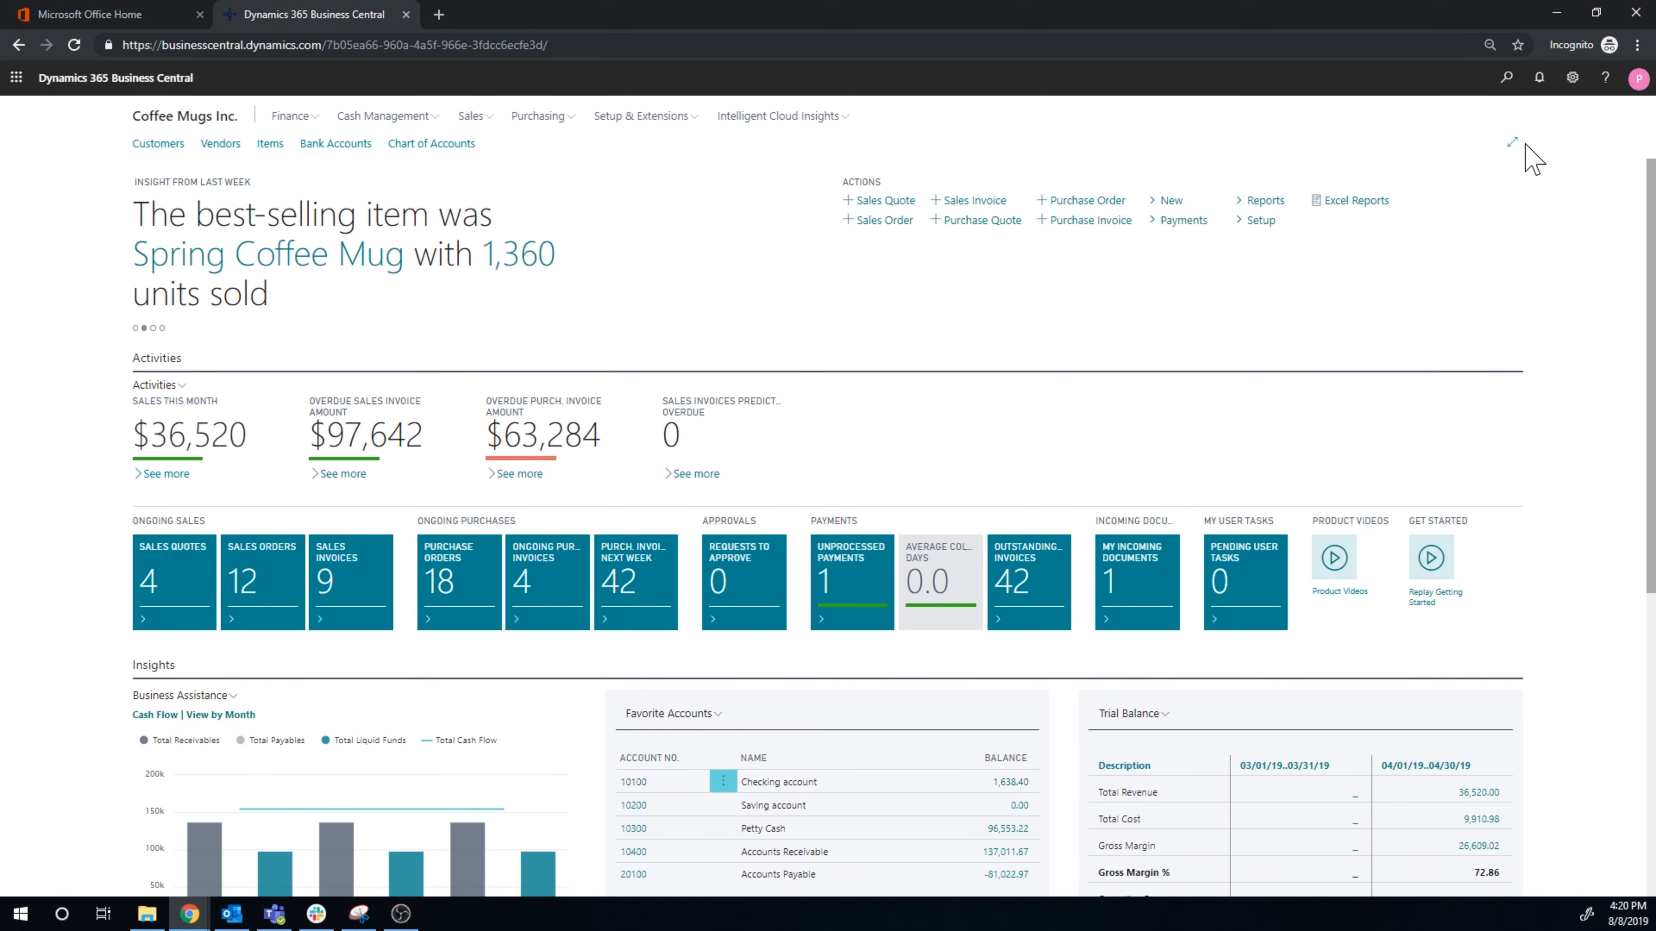
pyautogui.moveTo(1502, 155)
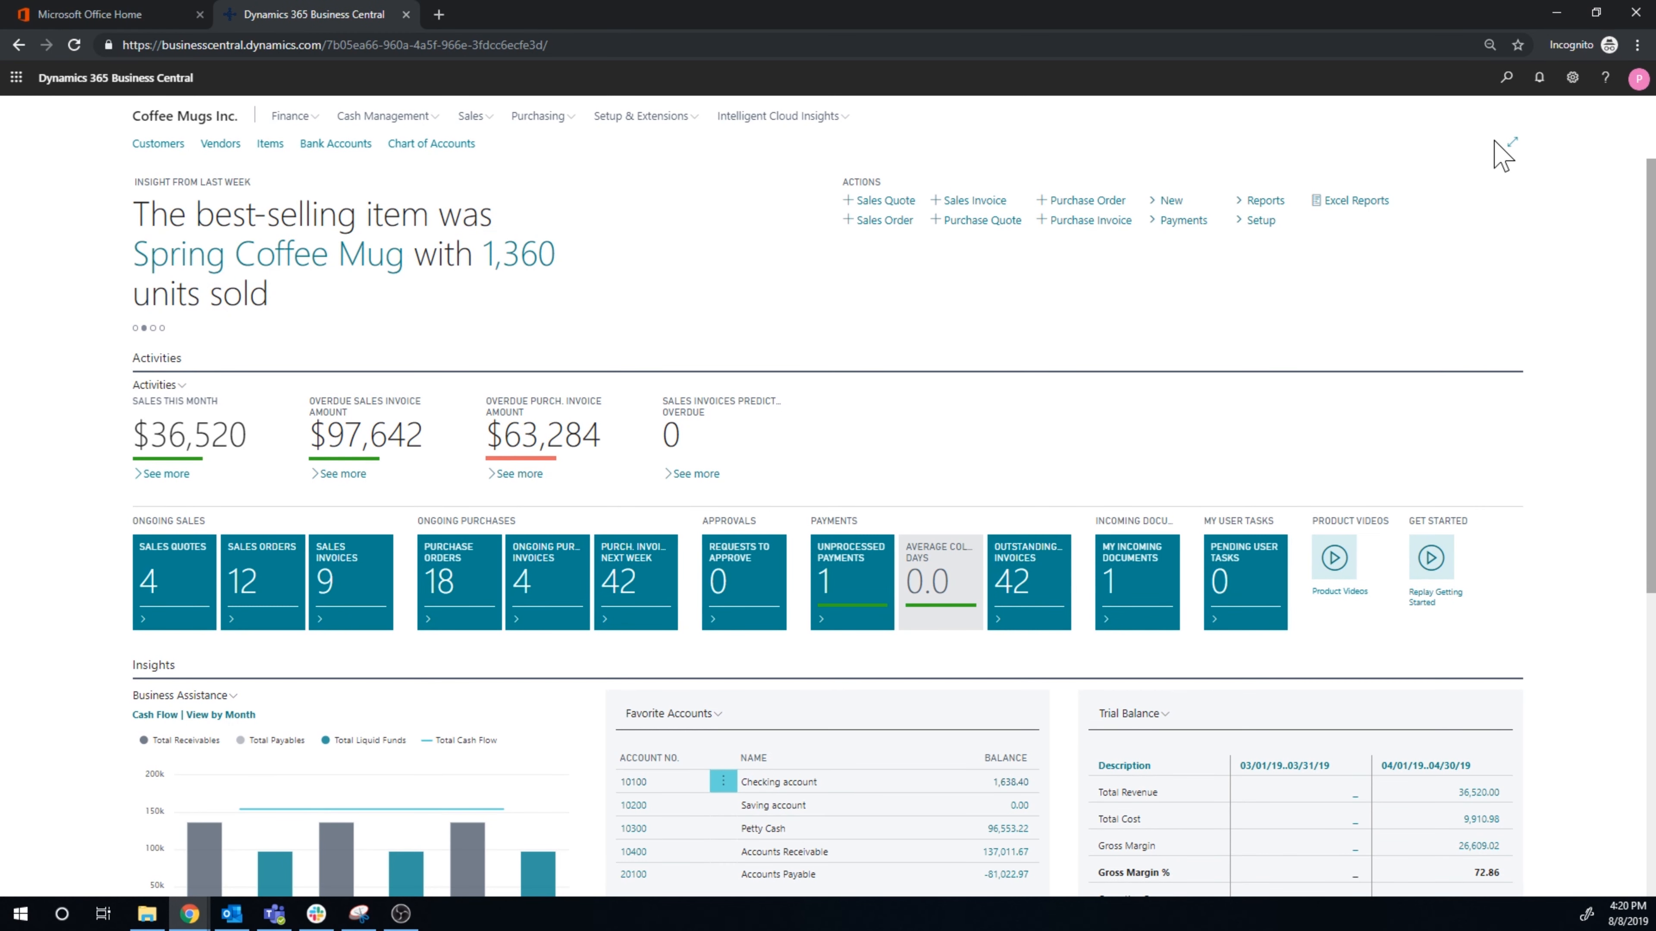
pyautogui.moveTo(1506, 77)
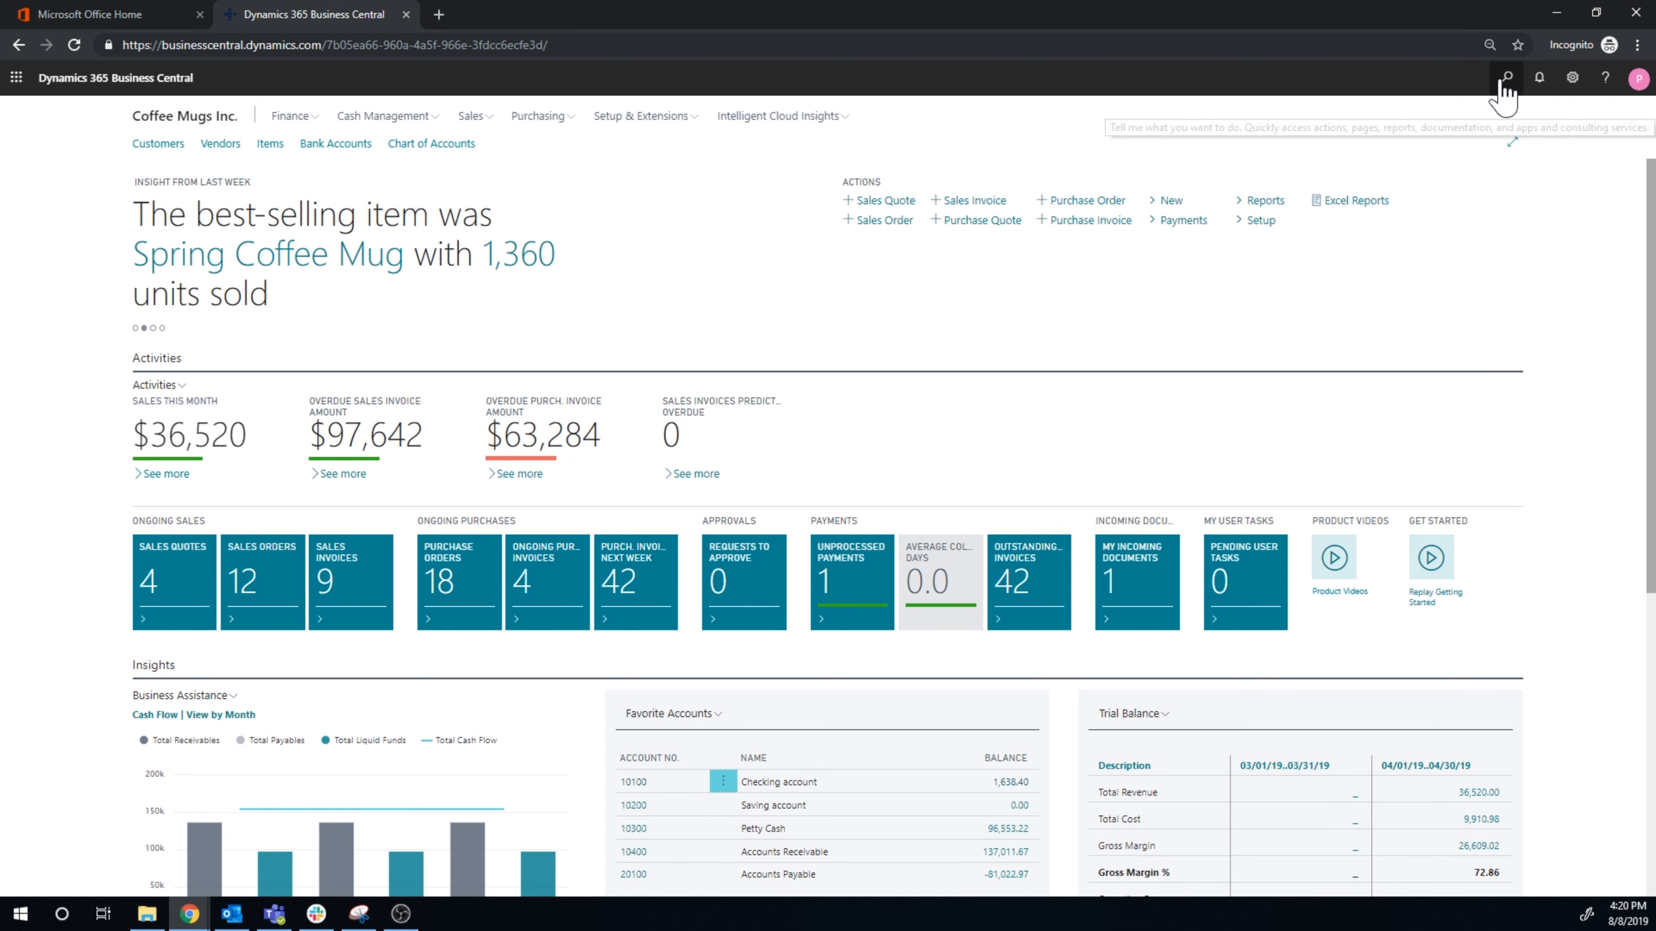
# Step: Look up the Locations list and the East location card, then return home
pyautogui.write('locations')
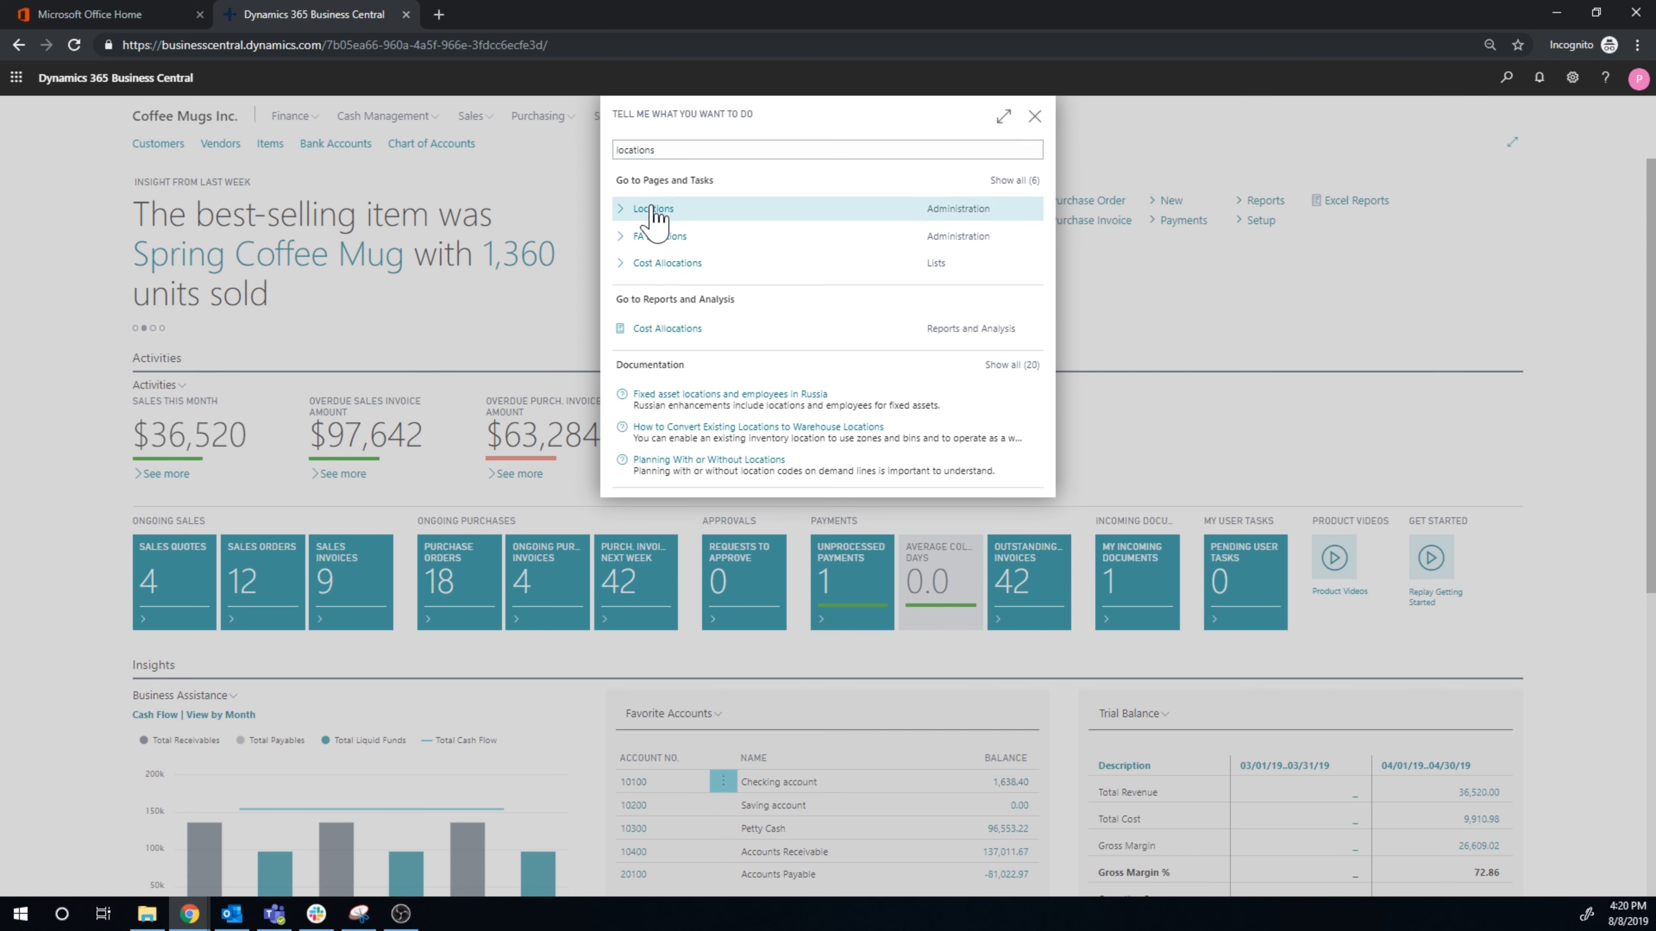
pyautogui.click(652, 208)
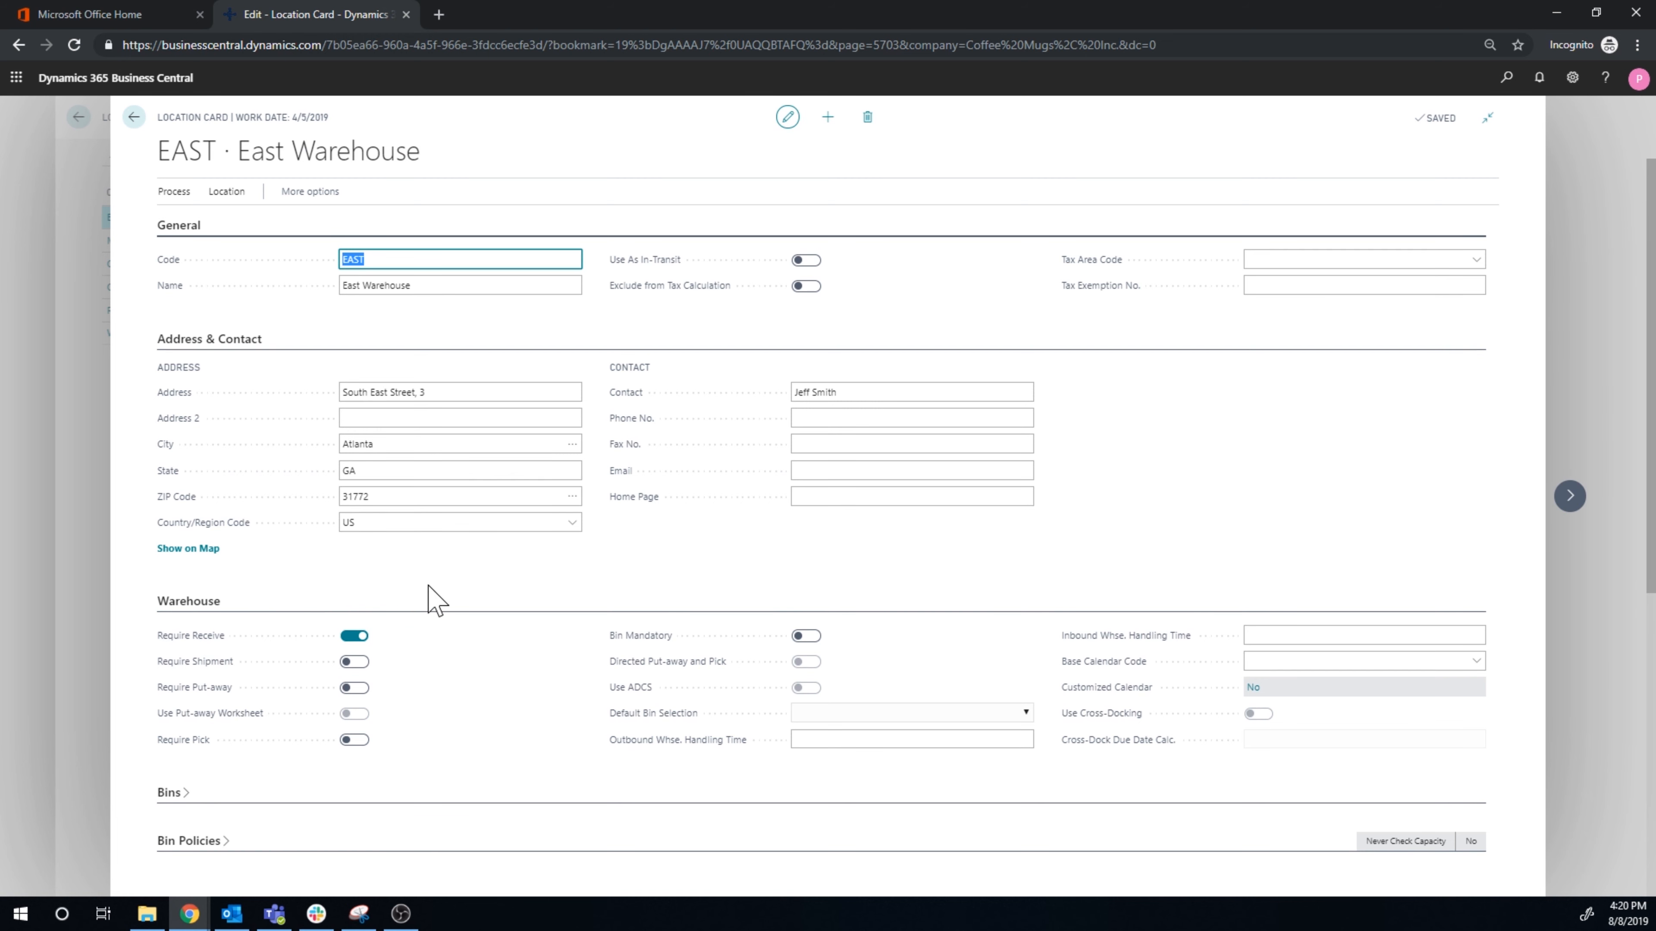
pyautogui.click(133, 116)
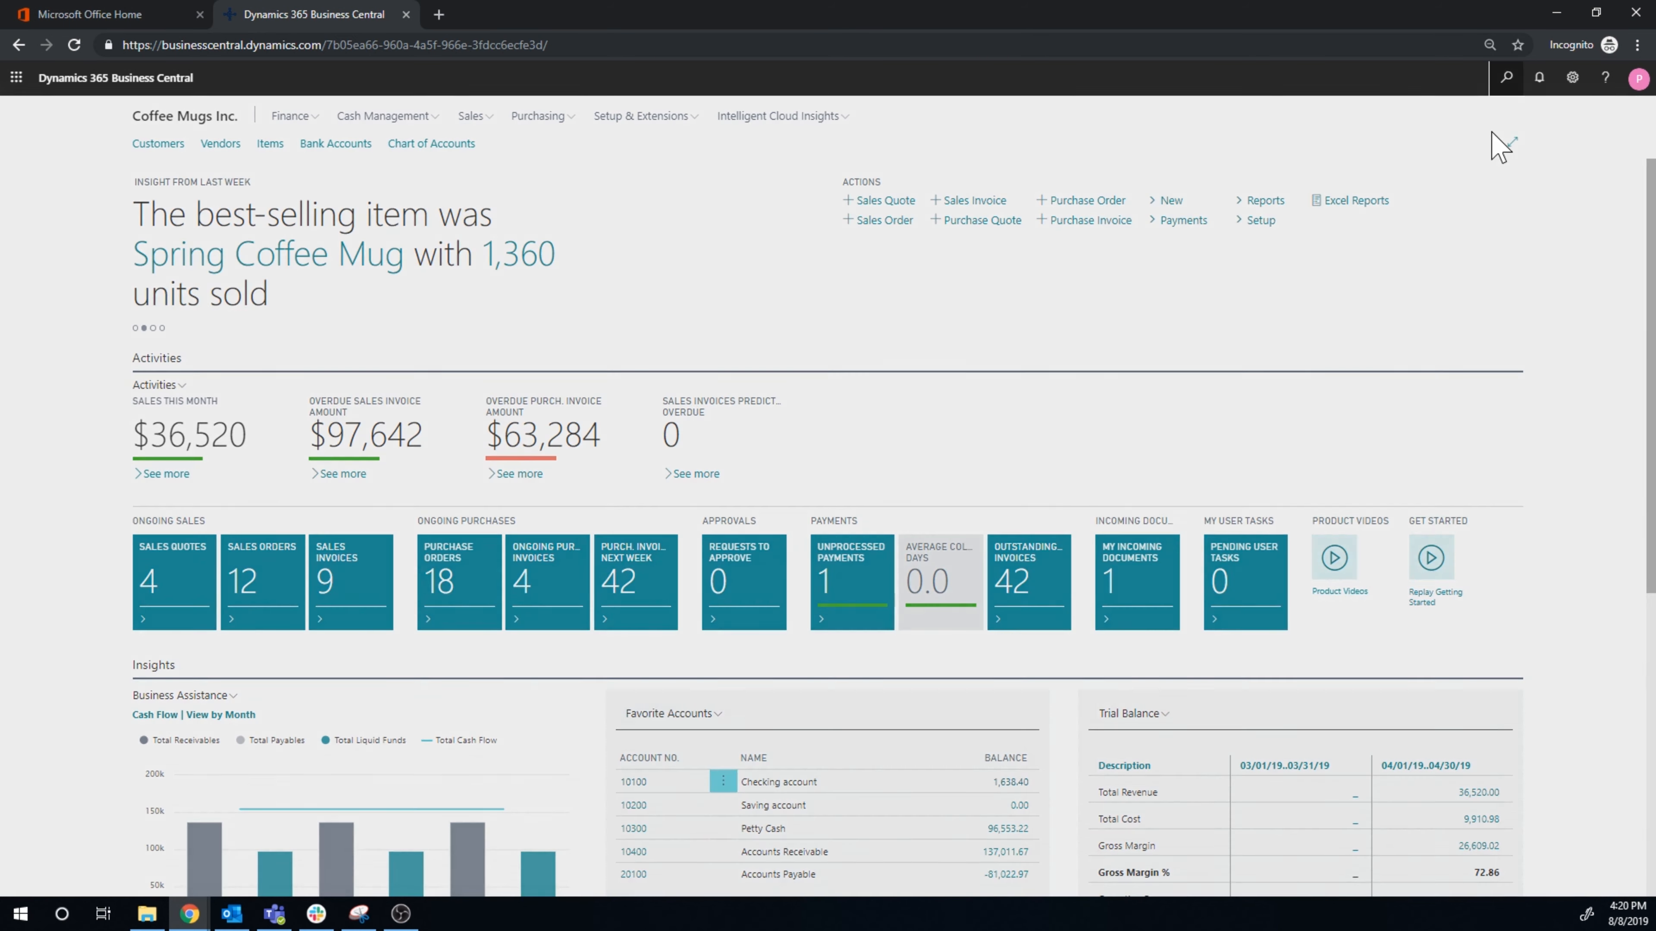
# Step: Find Purchase Orders via search 'purchse' and open order 106049 from Fabrikam, Inc
pyautogui.write('purchse')
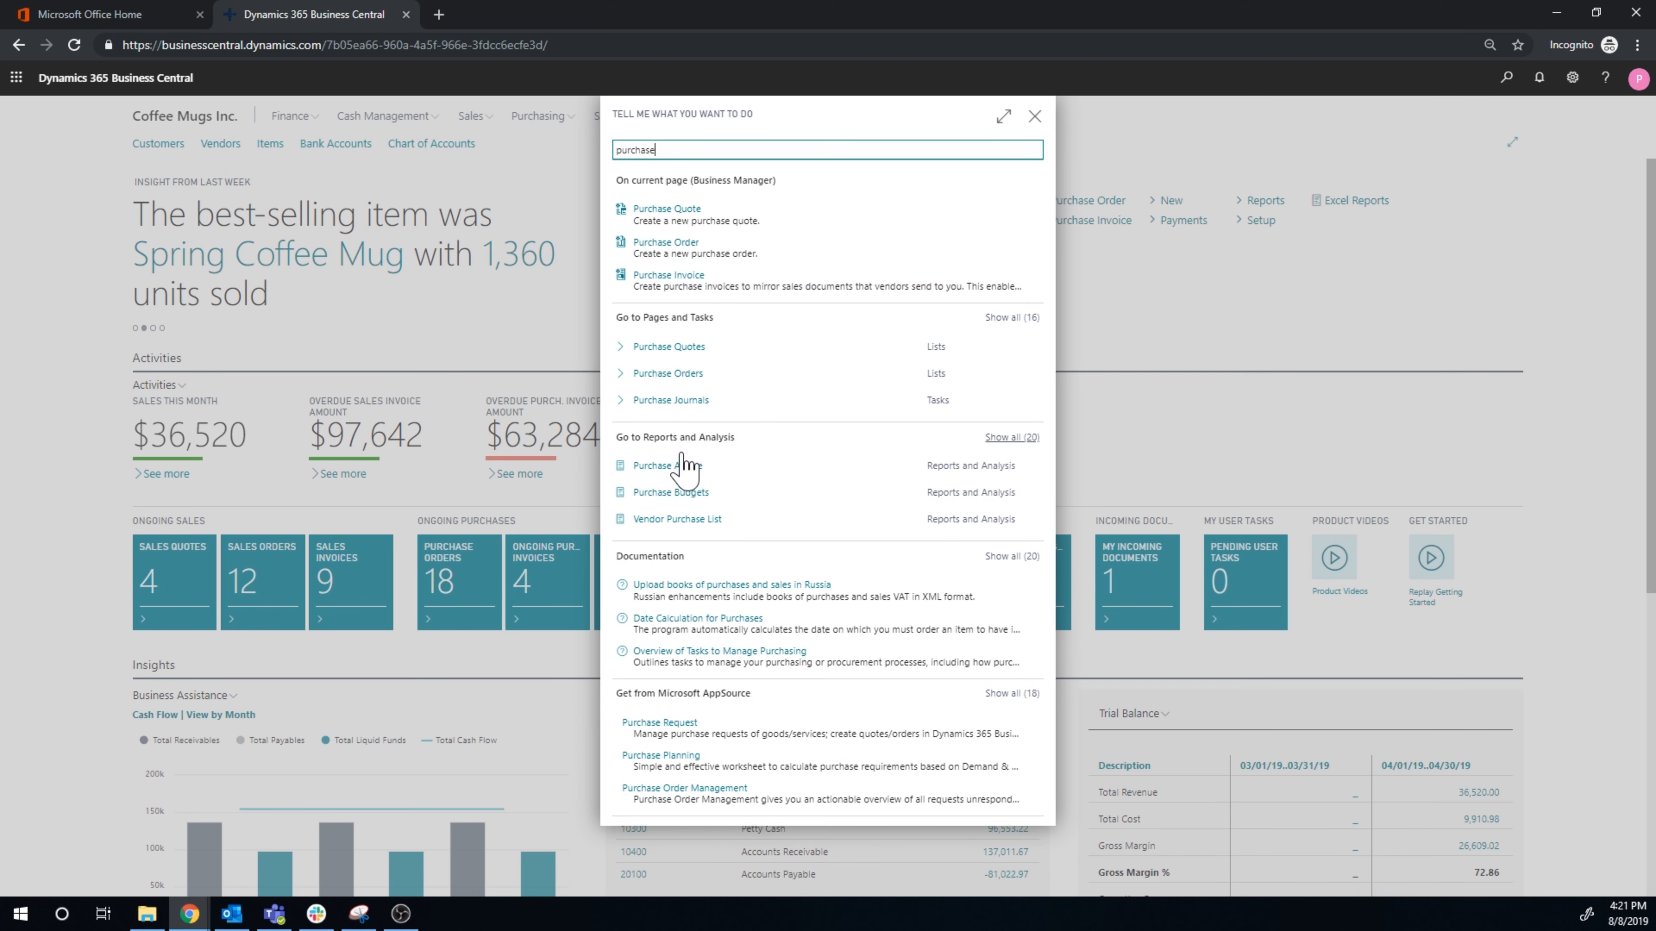
pyautogui.click(667, 372)
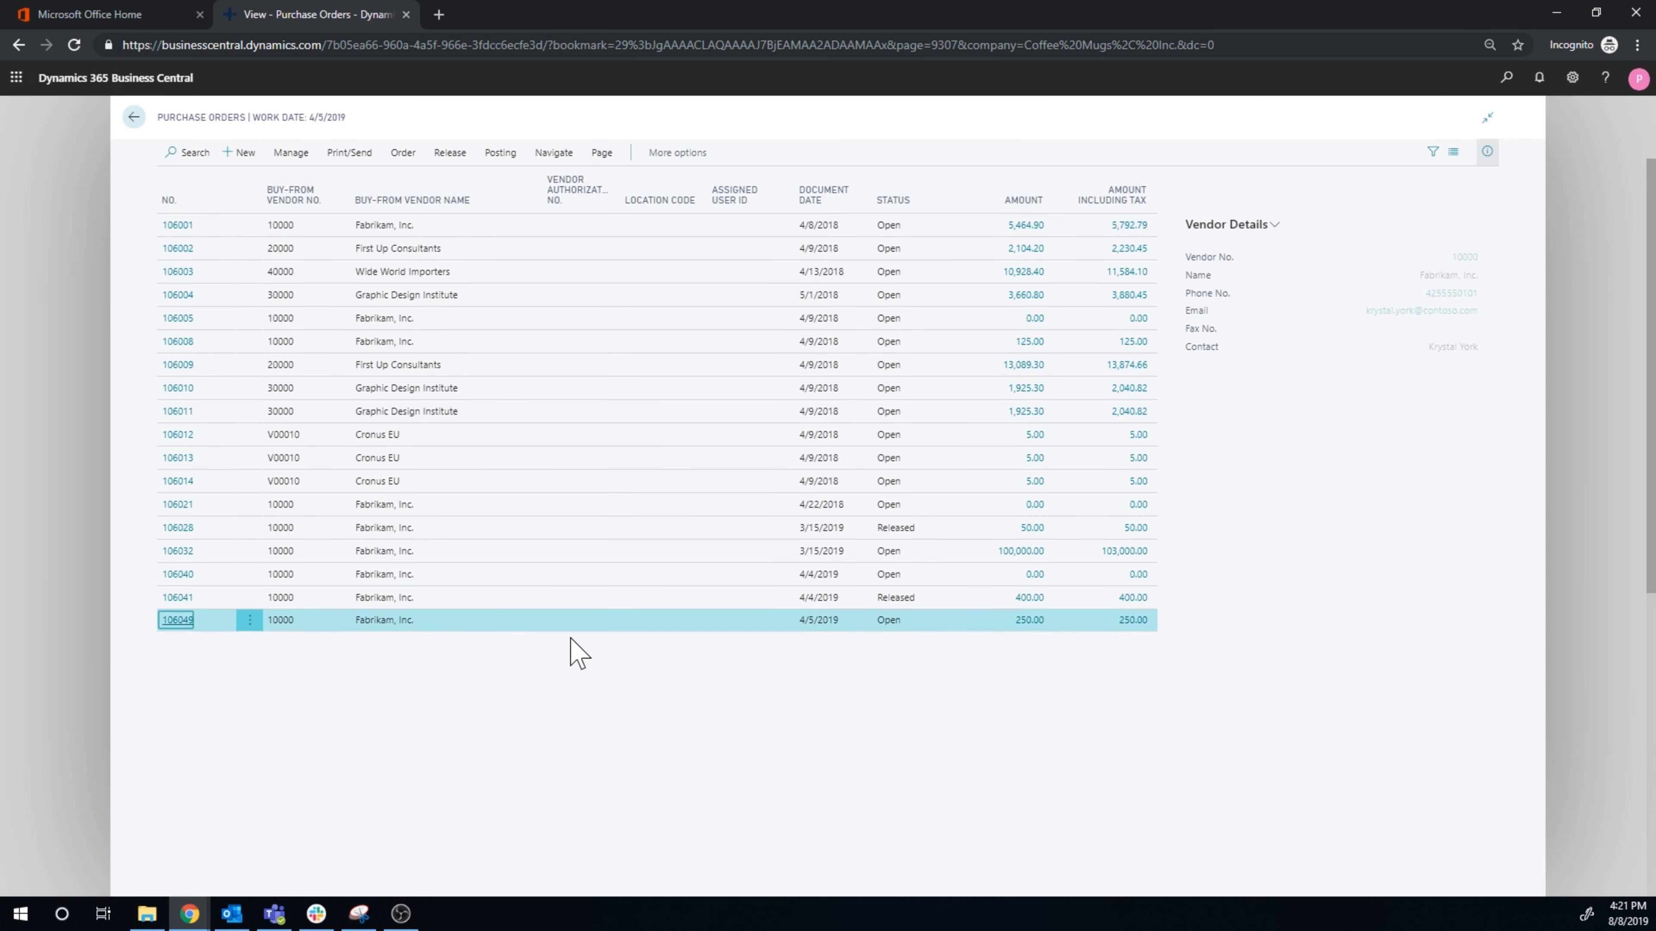
pyautogui.click(178, 620)
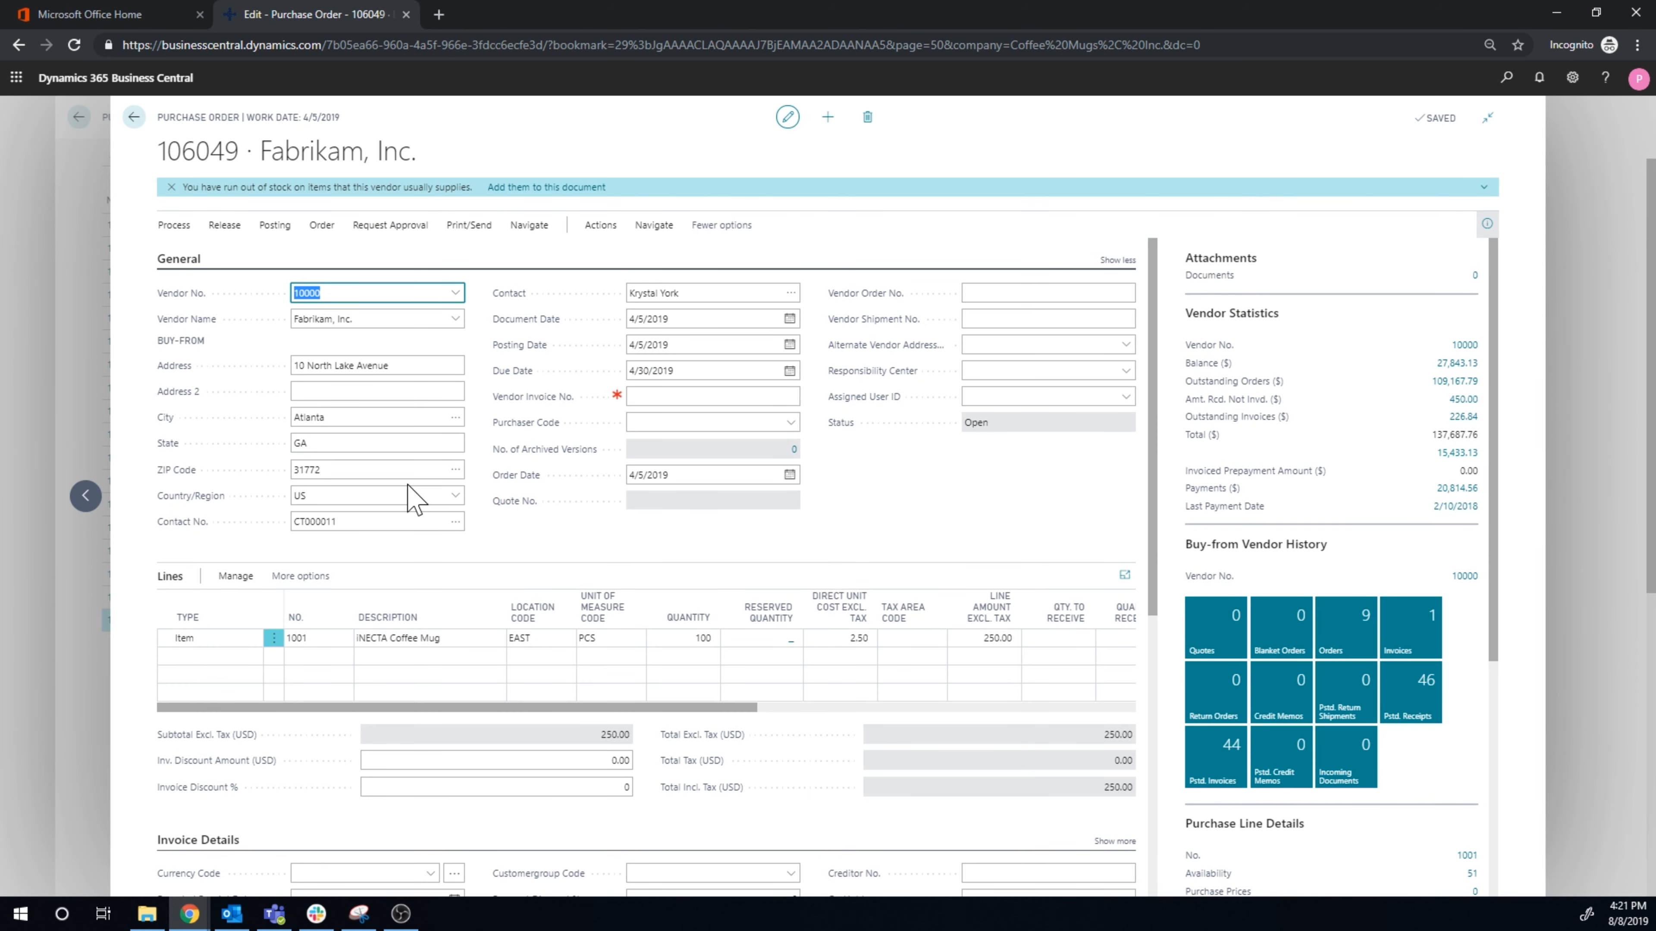
pyautogui.click(911, 638)
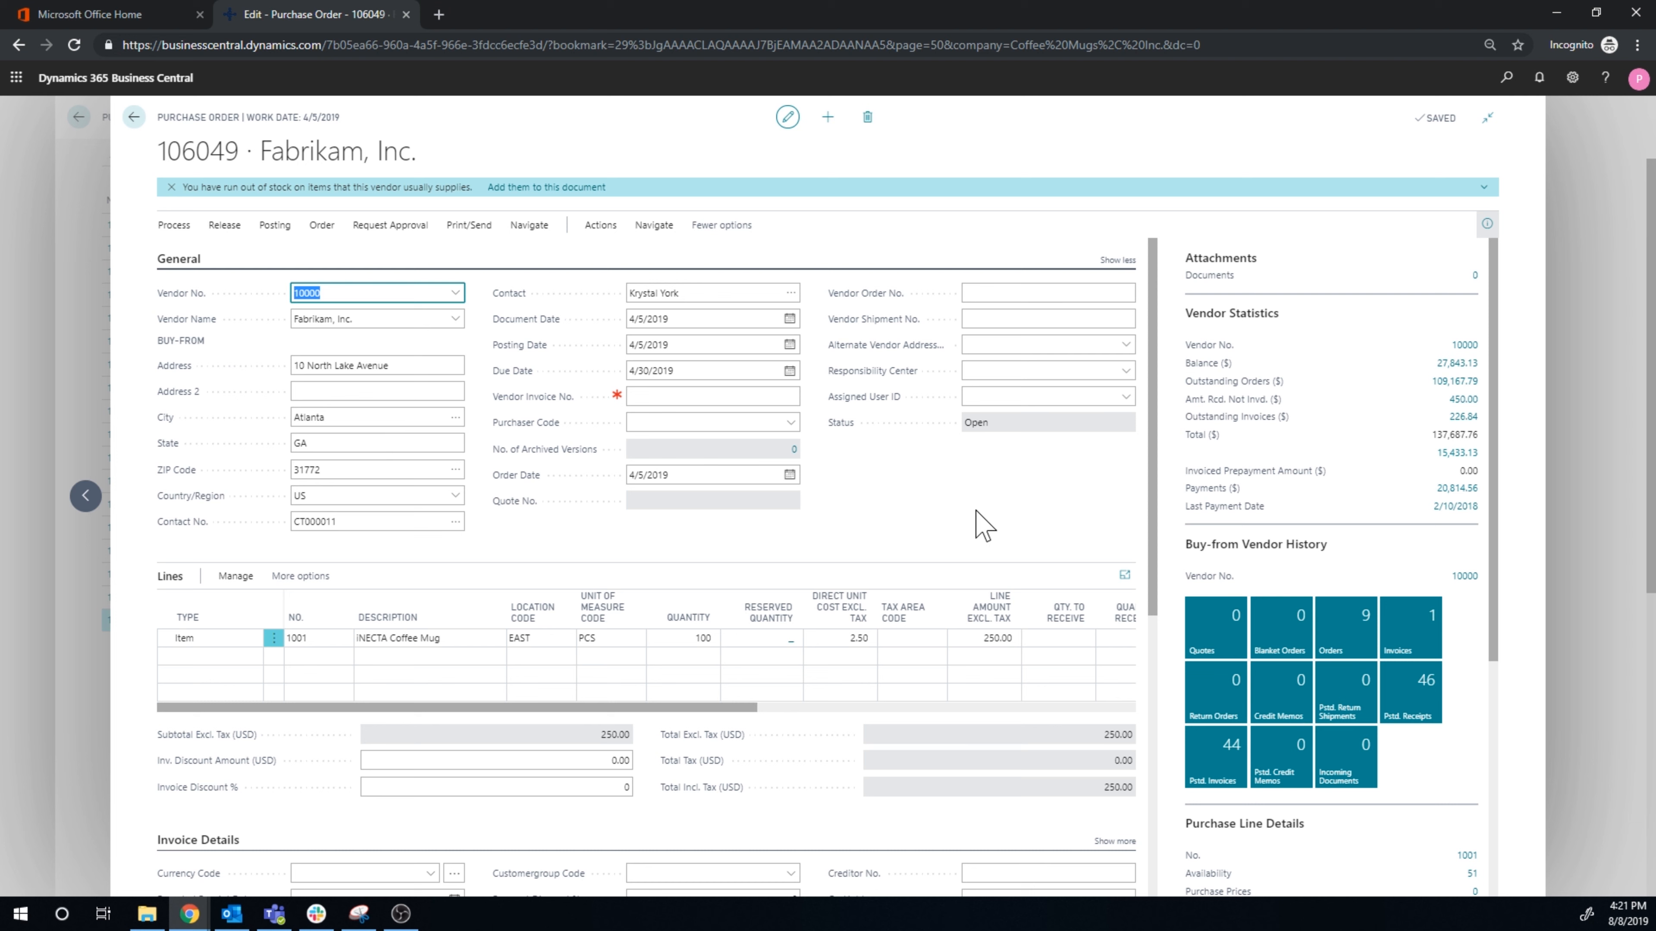
pyautogui.moveTo(910, 527)
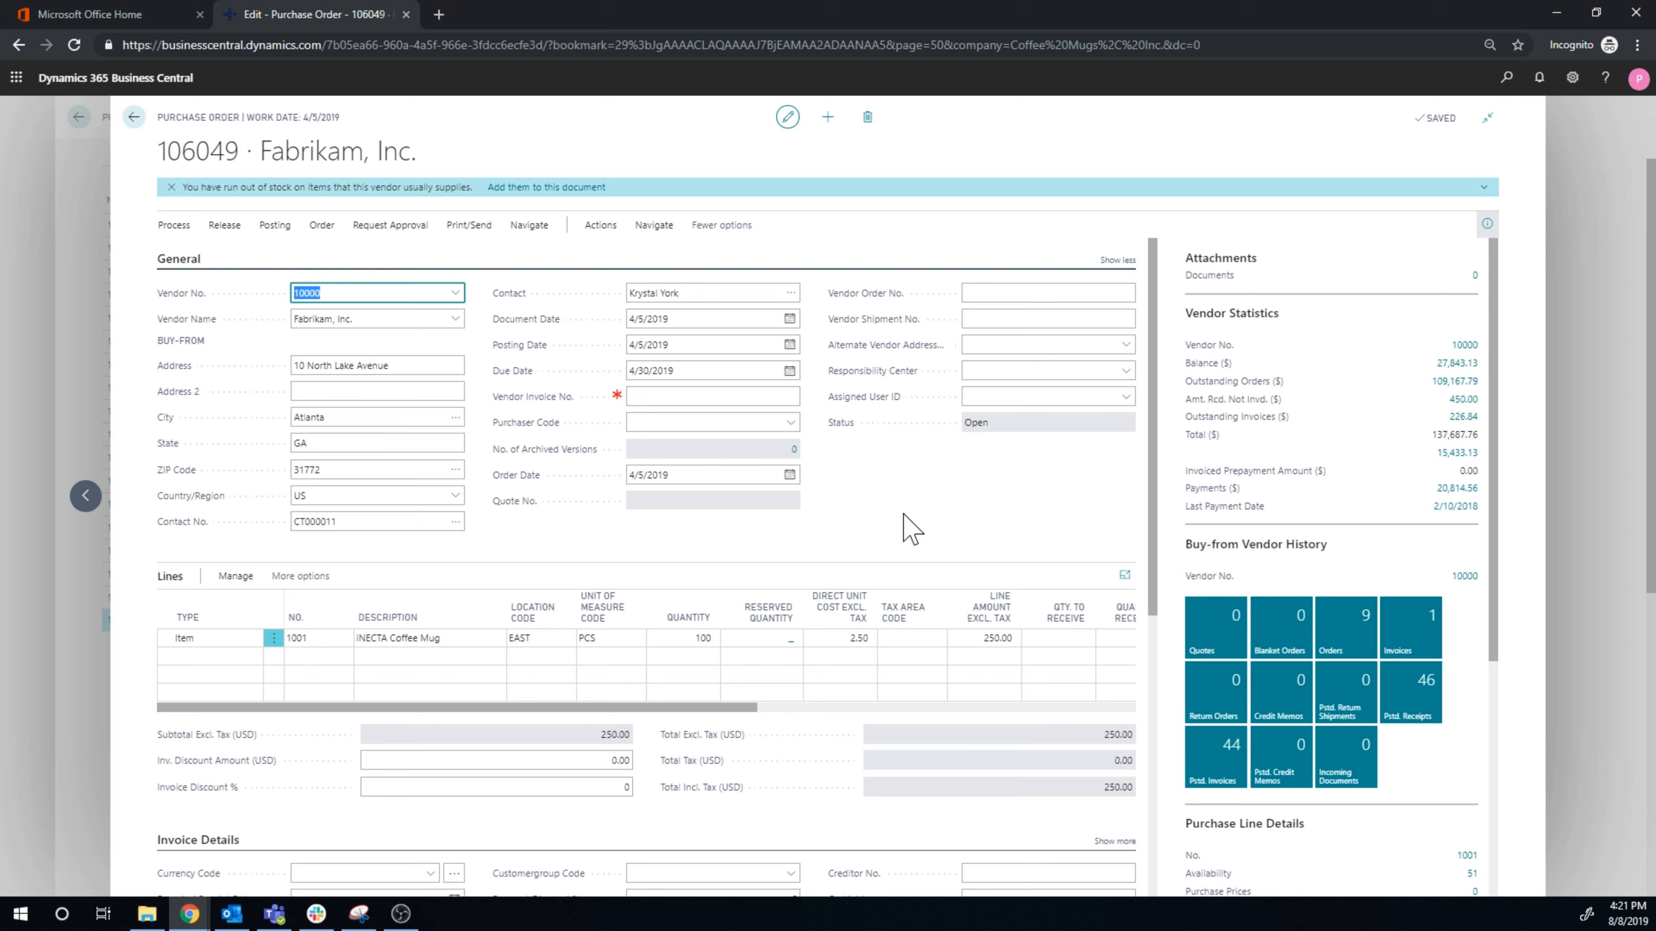
pyautogui.click(839, 638)
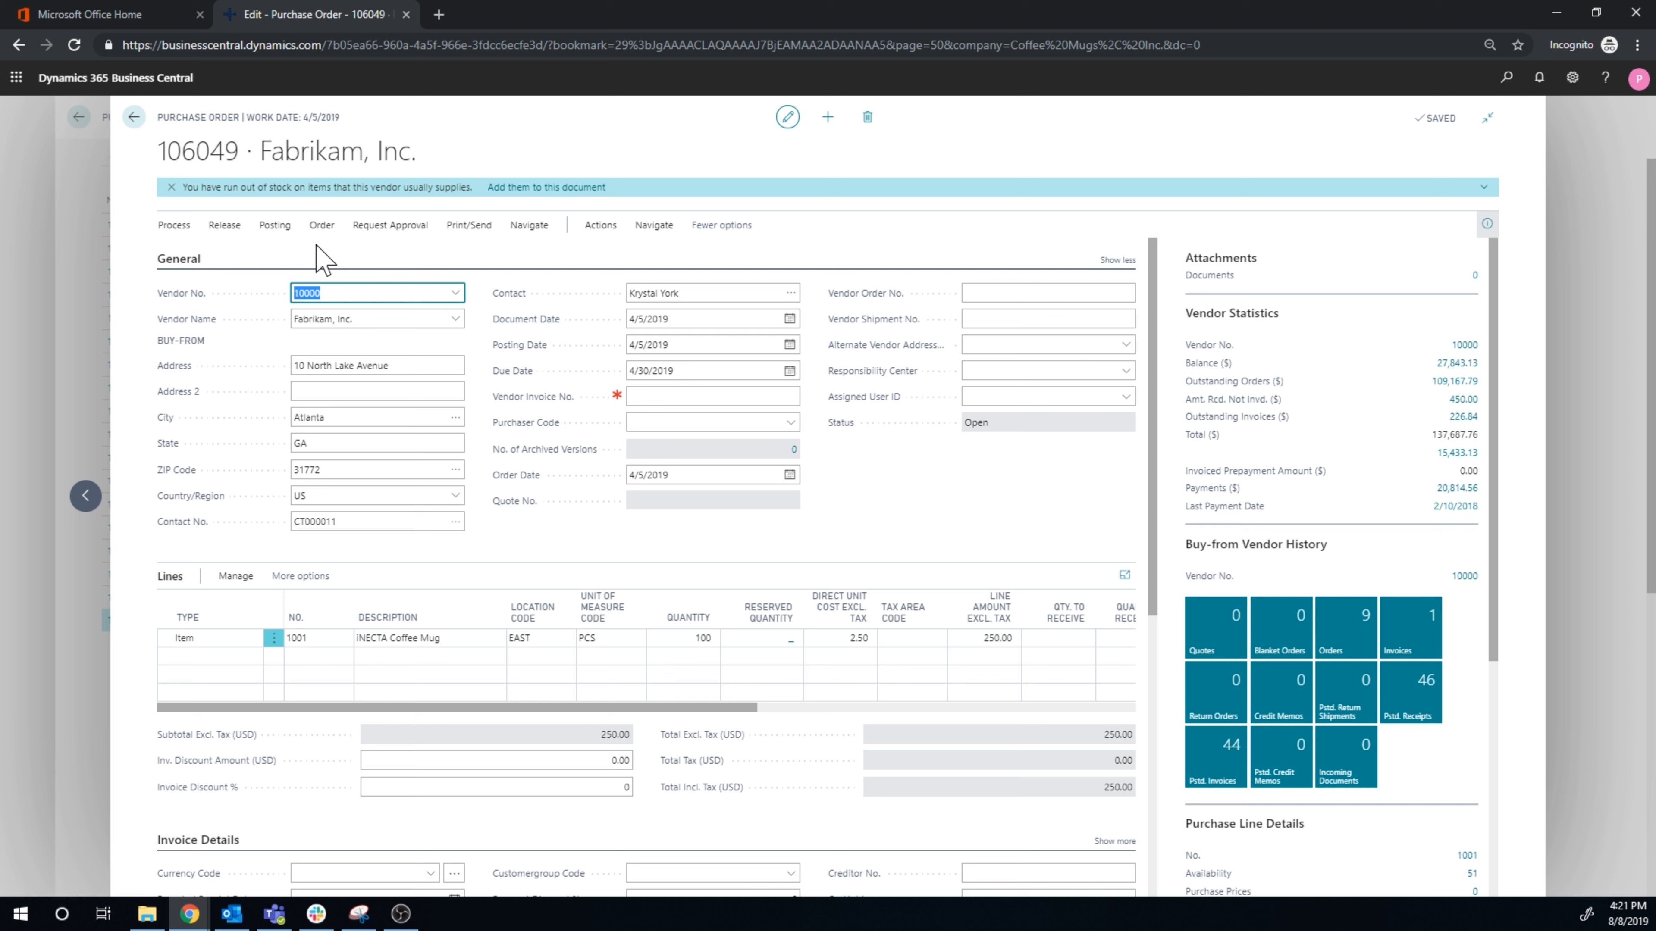
# Step: Release purchase order 106049 from its Release actions
pyautogui.click(224, 224)
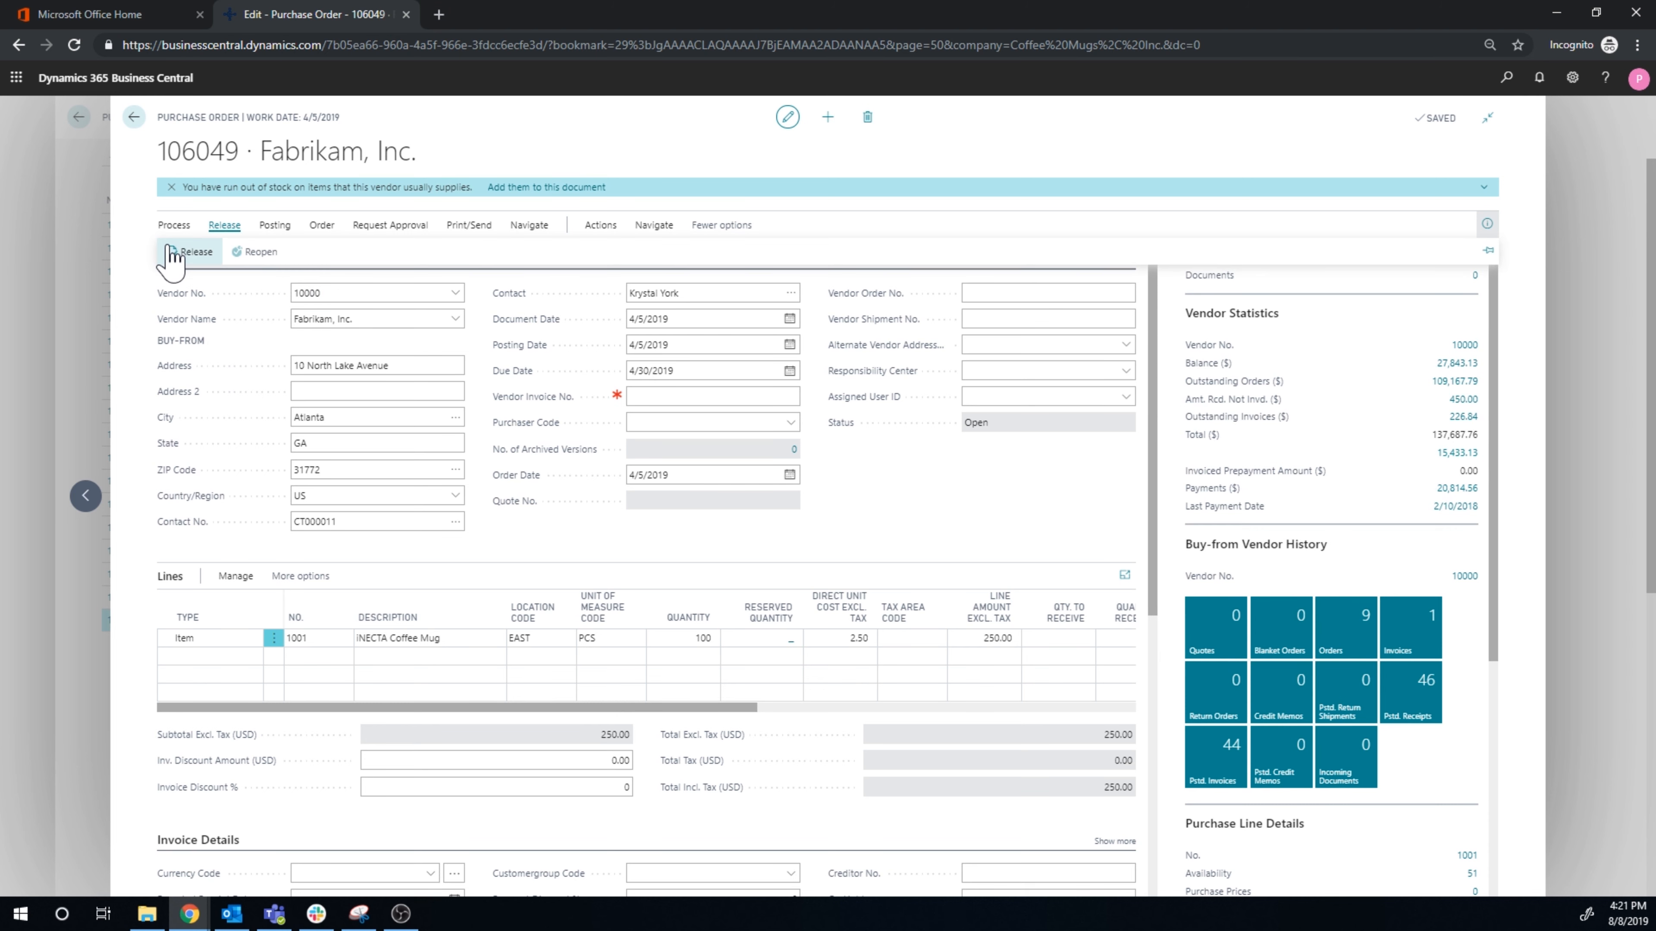
pyautogui.click(192, 251)
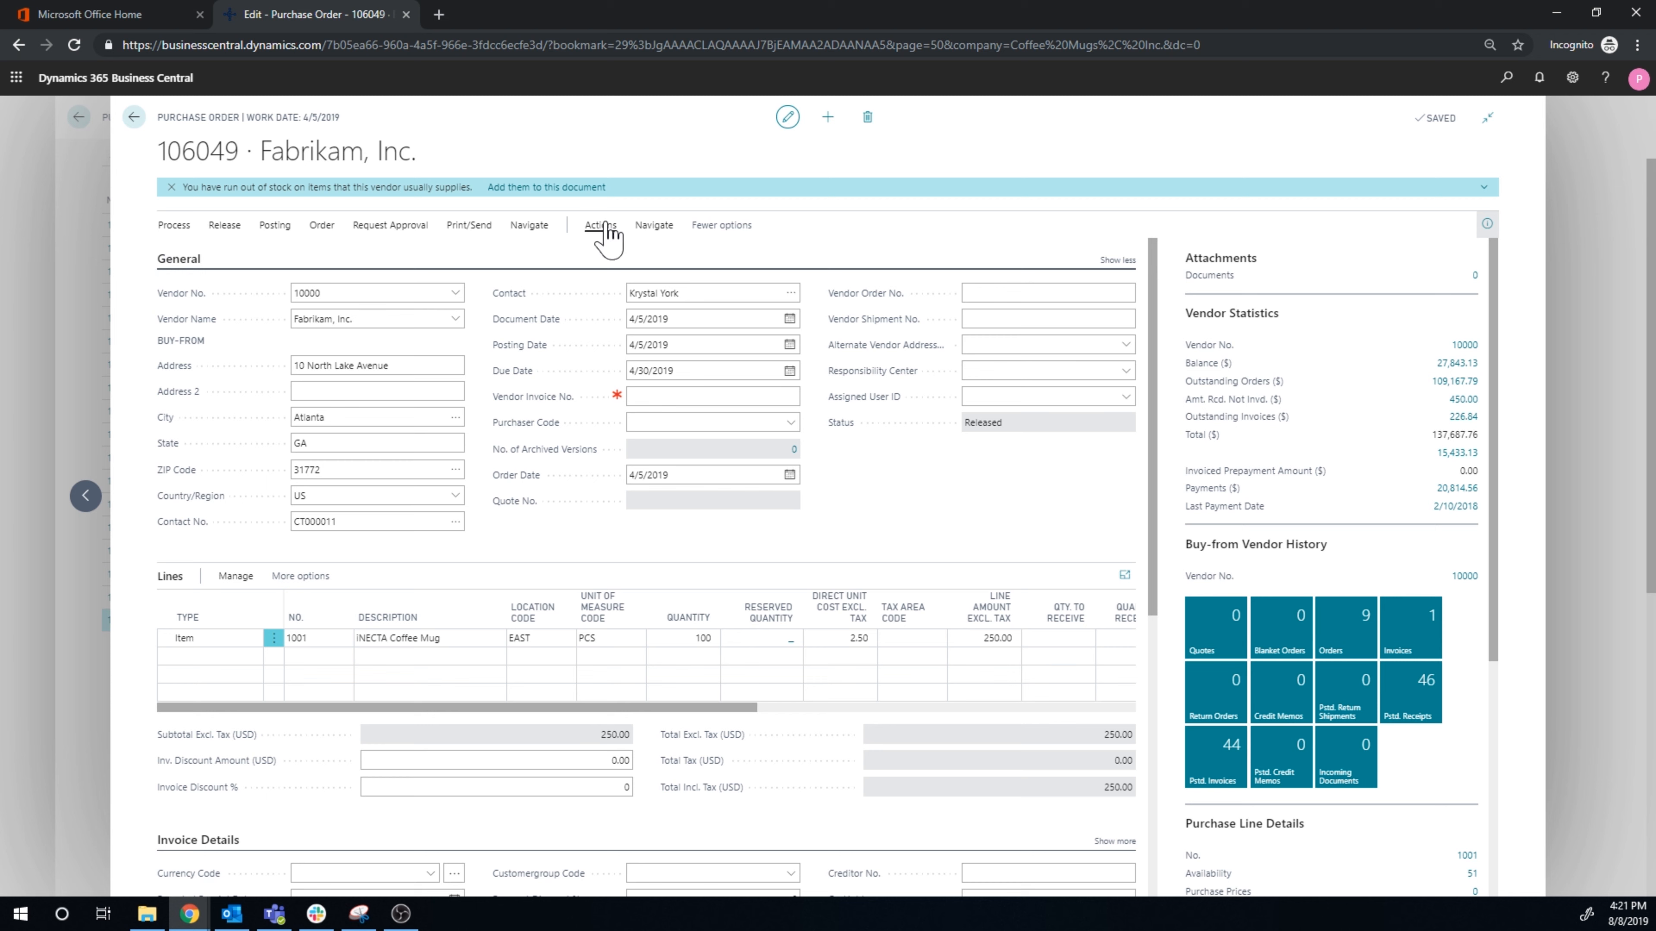
pyautogui.click(600, 225)
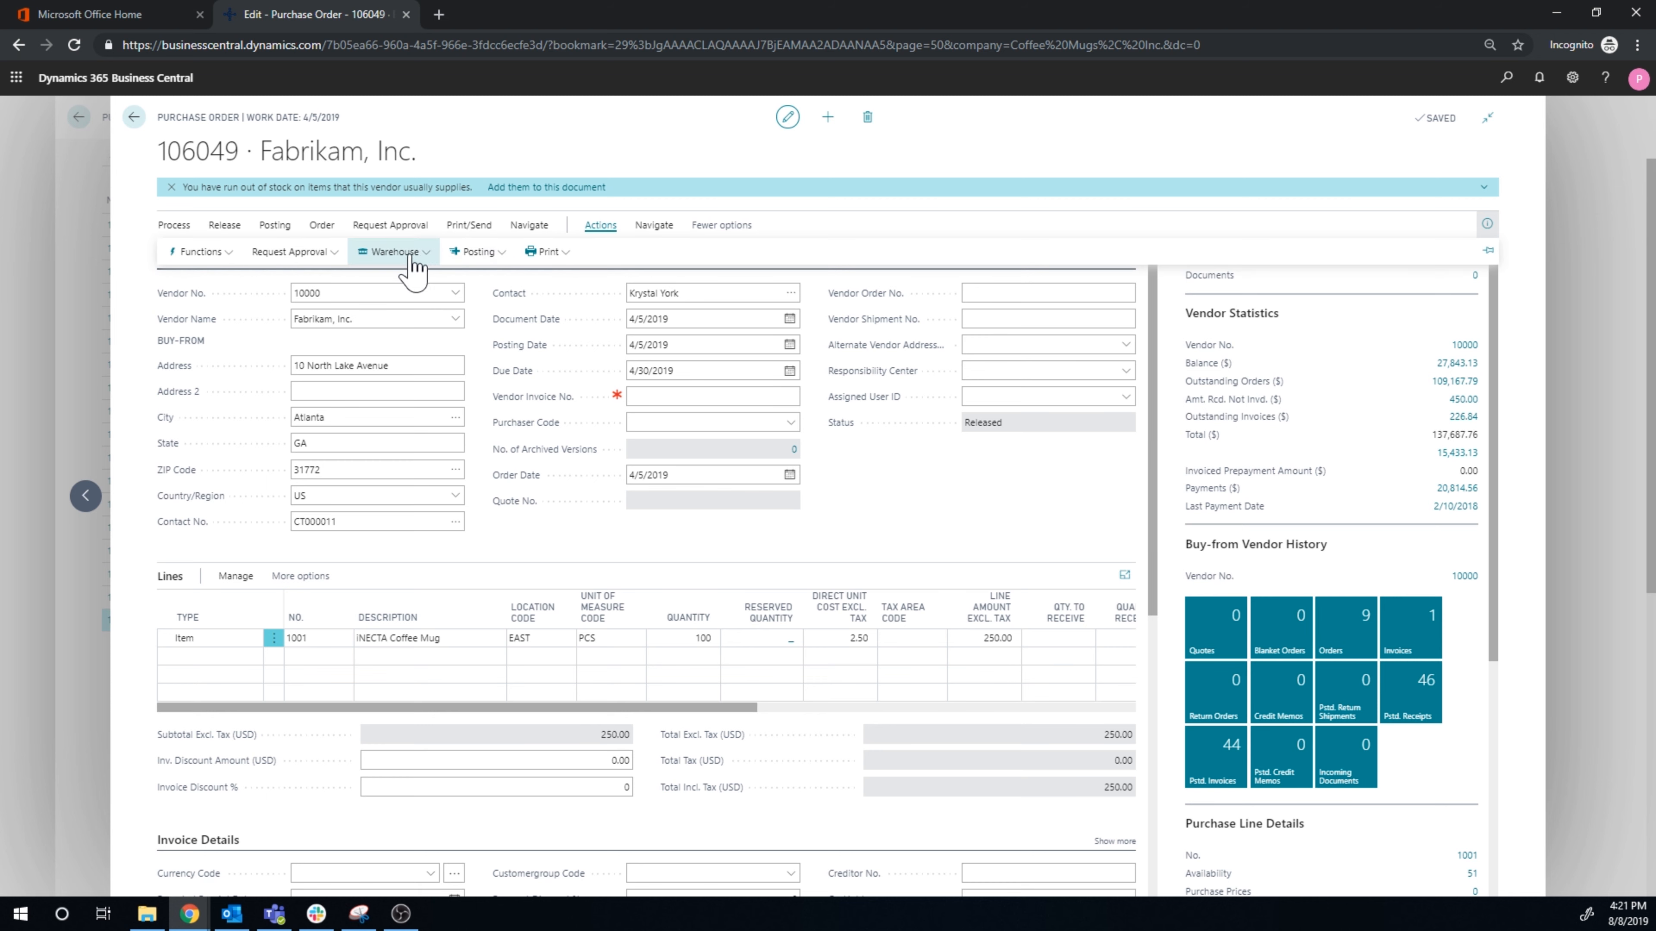
# Step: Create warehouse receipt WR00002 via Warehouse > Create Whse. Receipt and confirm the message
pyautogui.click(391, 251)
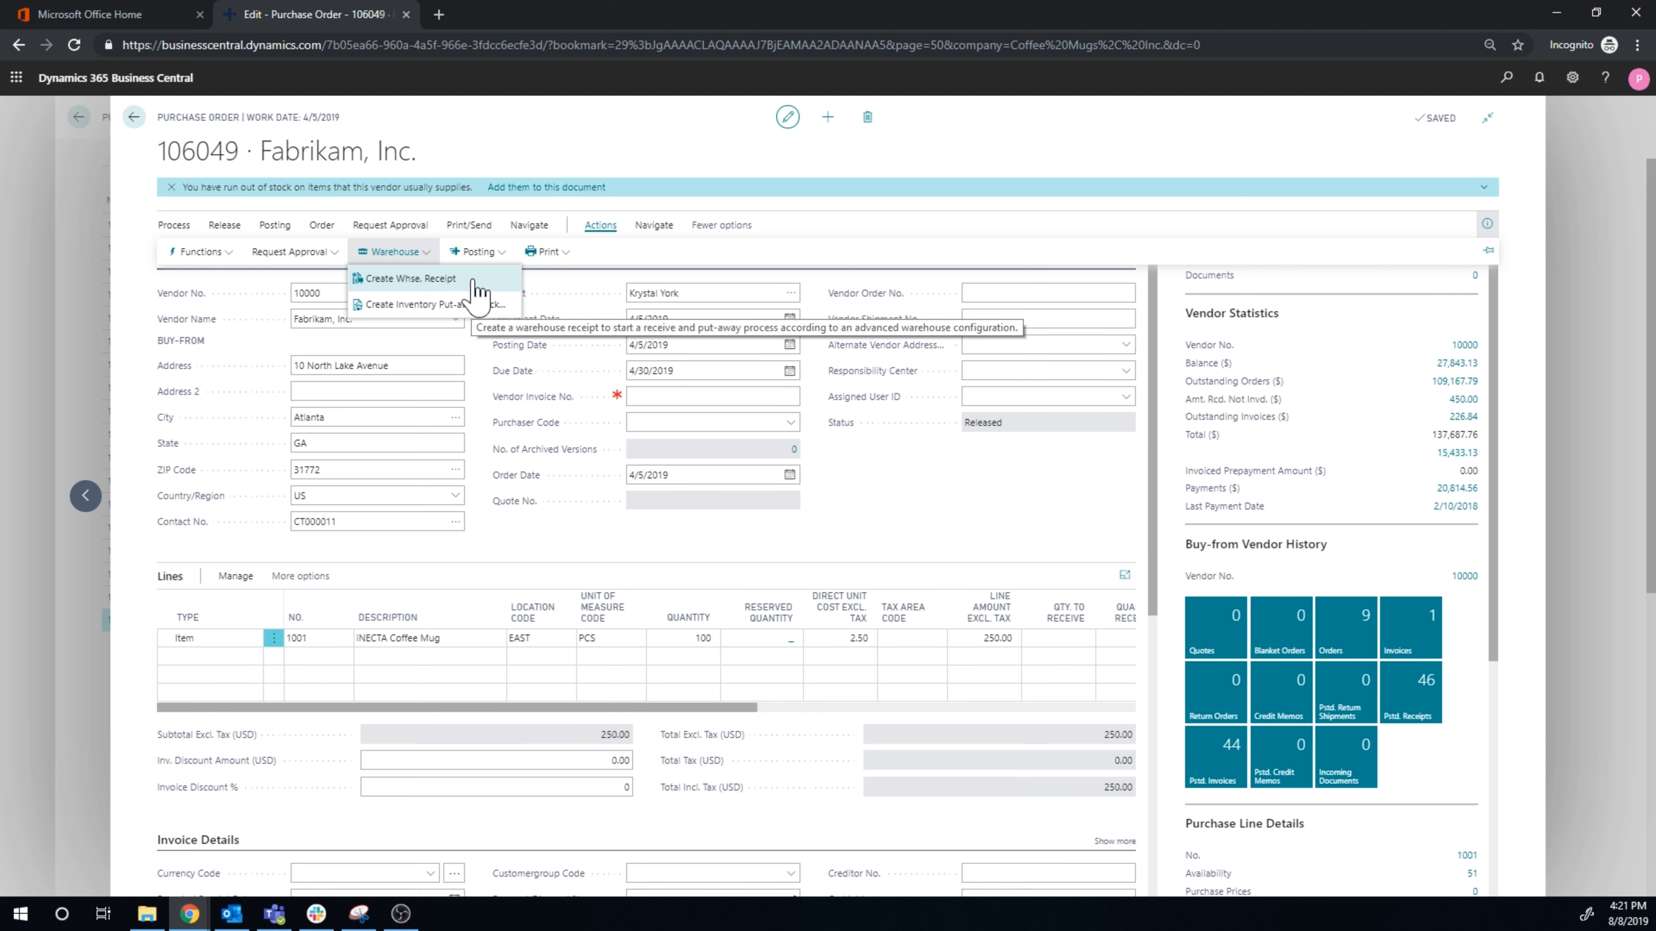
pyautogui.click(410, 277)
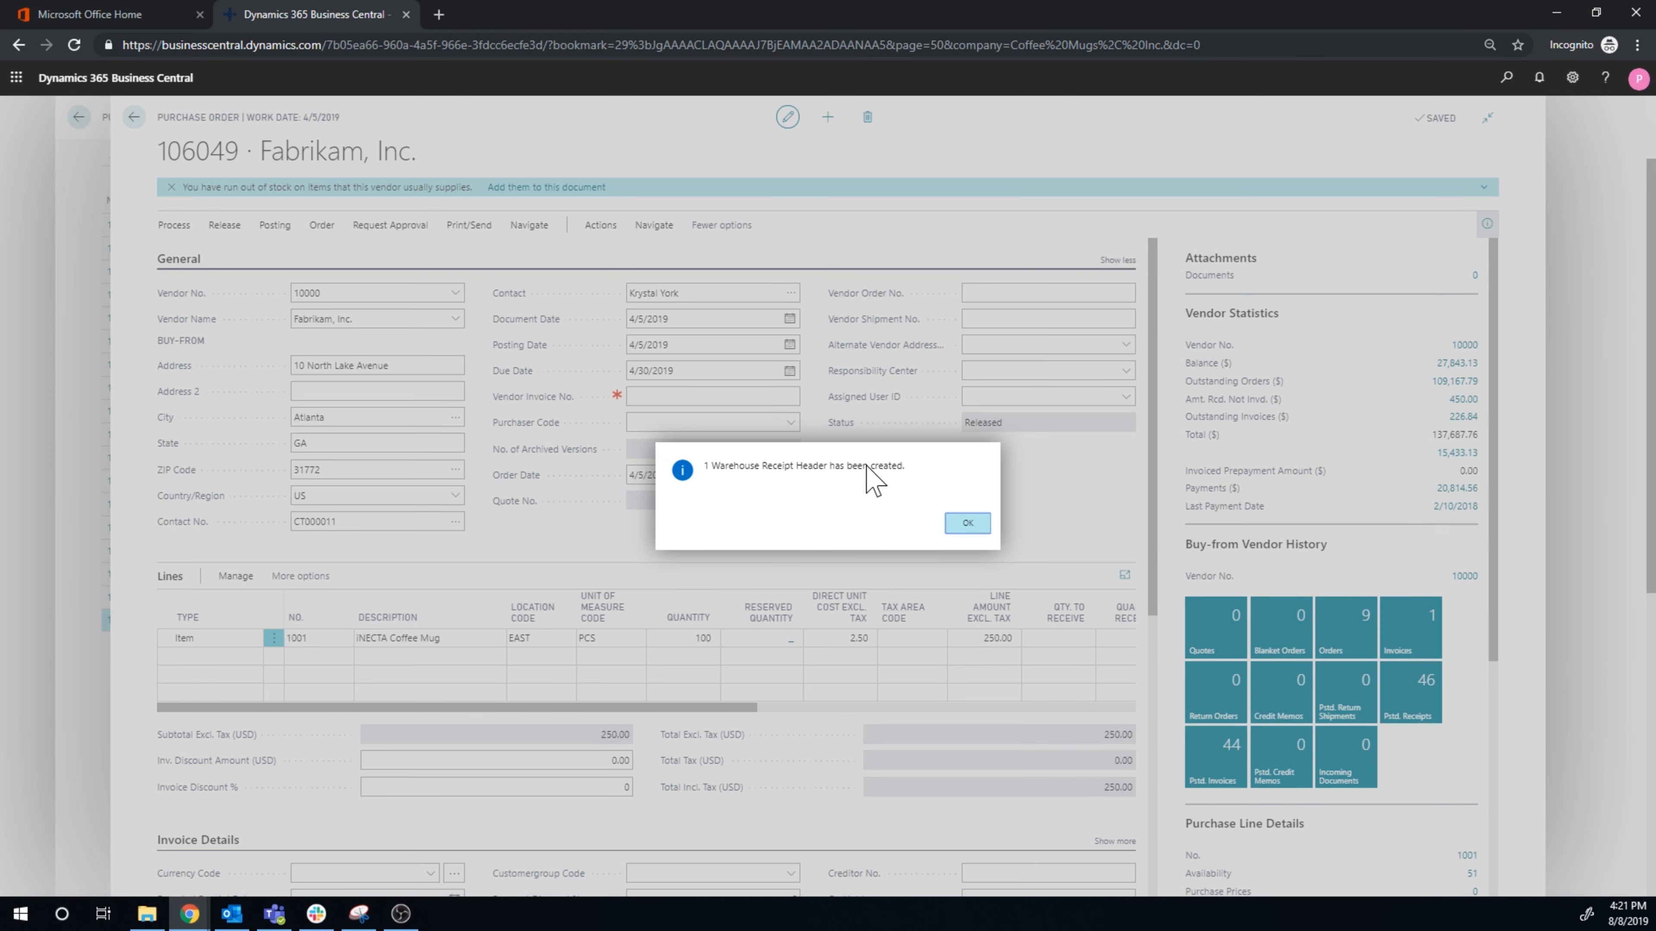
pyautogui.moveTo(787, 474)
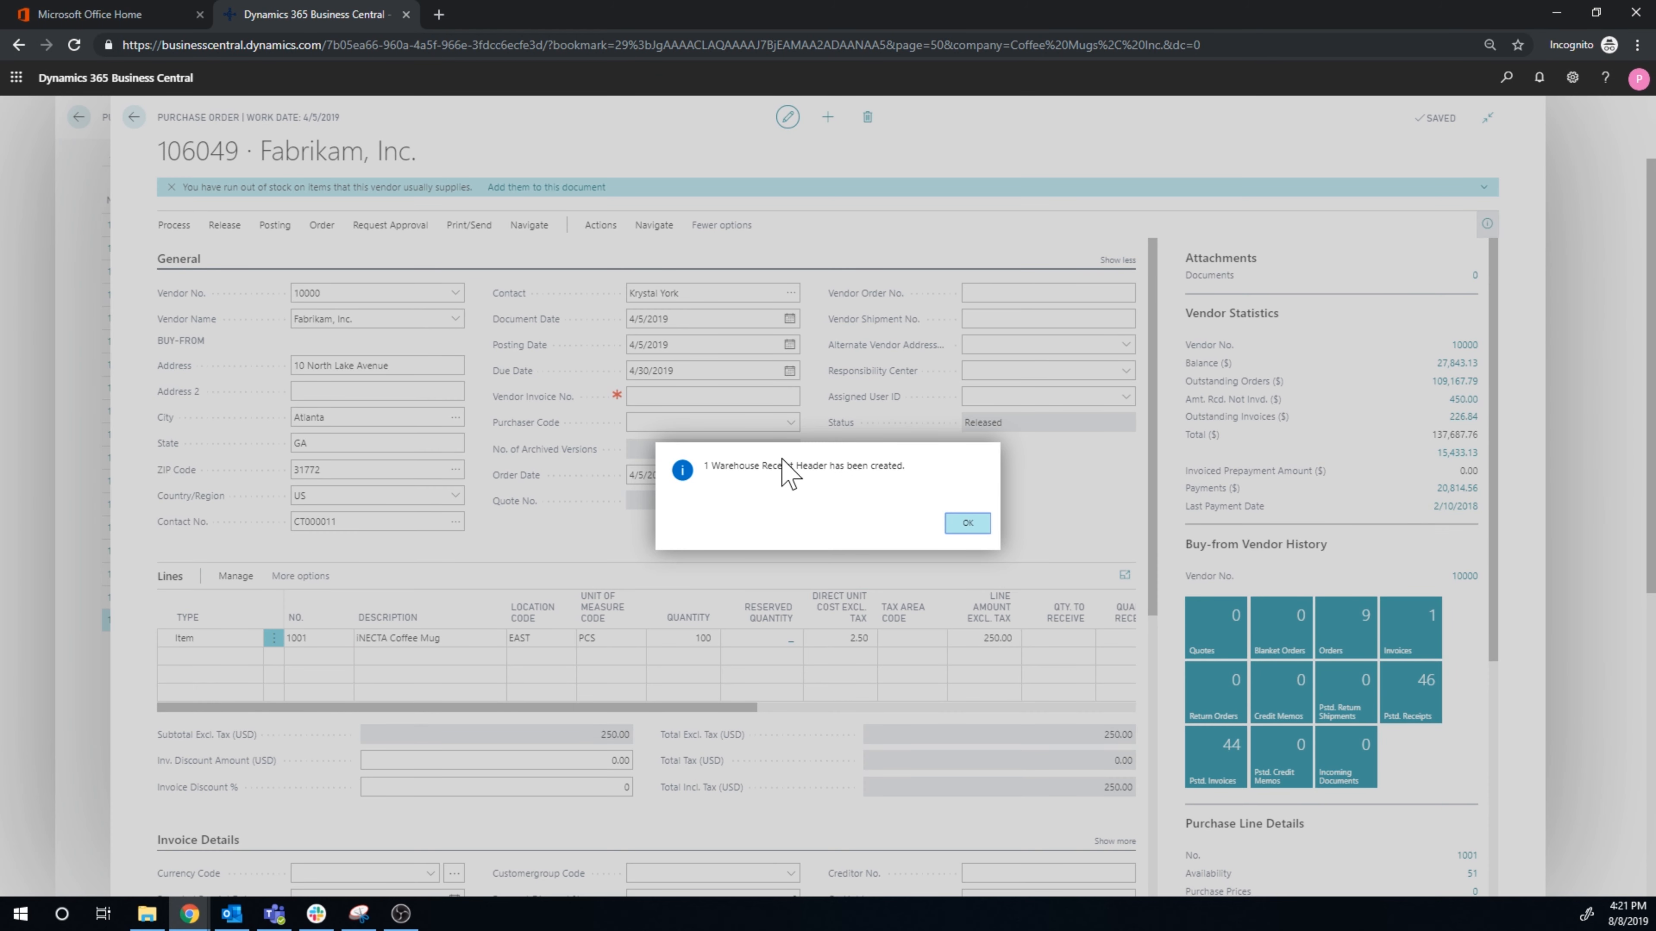
pyautogui.moveTo(833, 486)
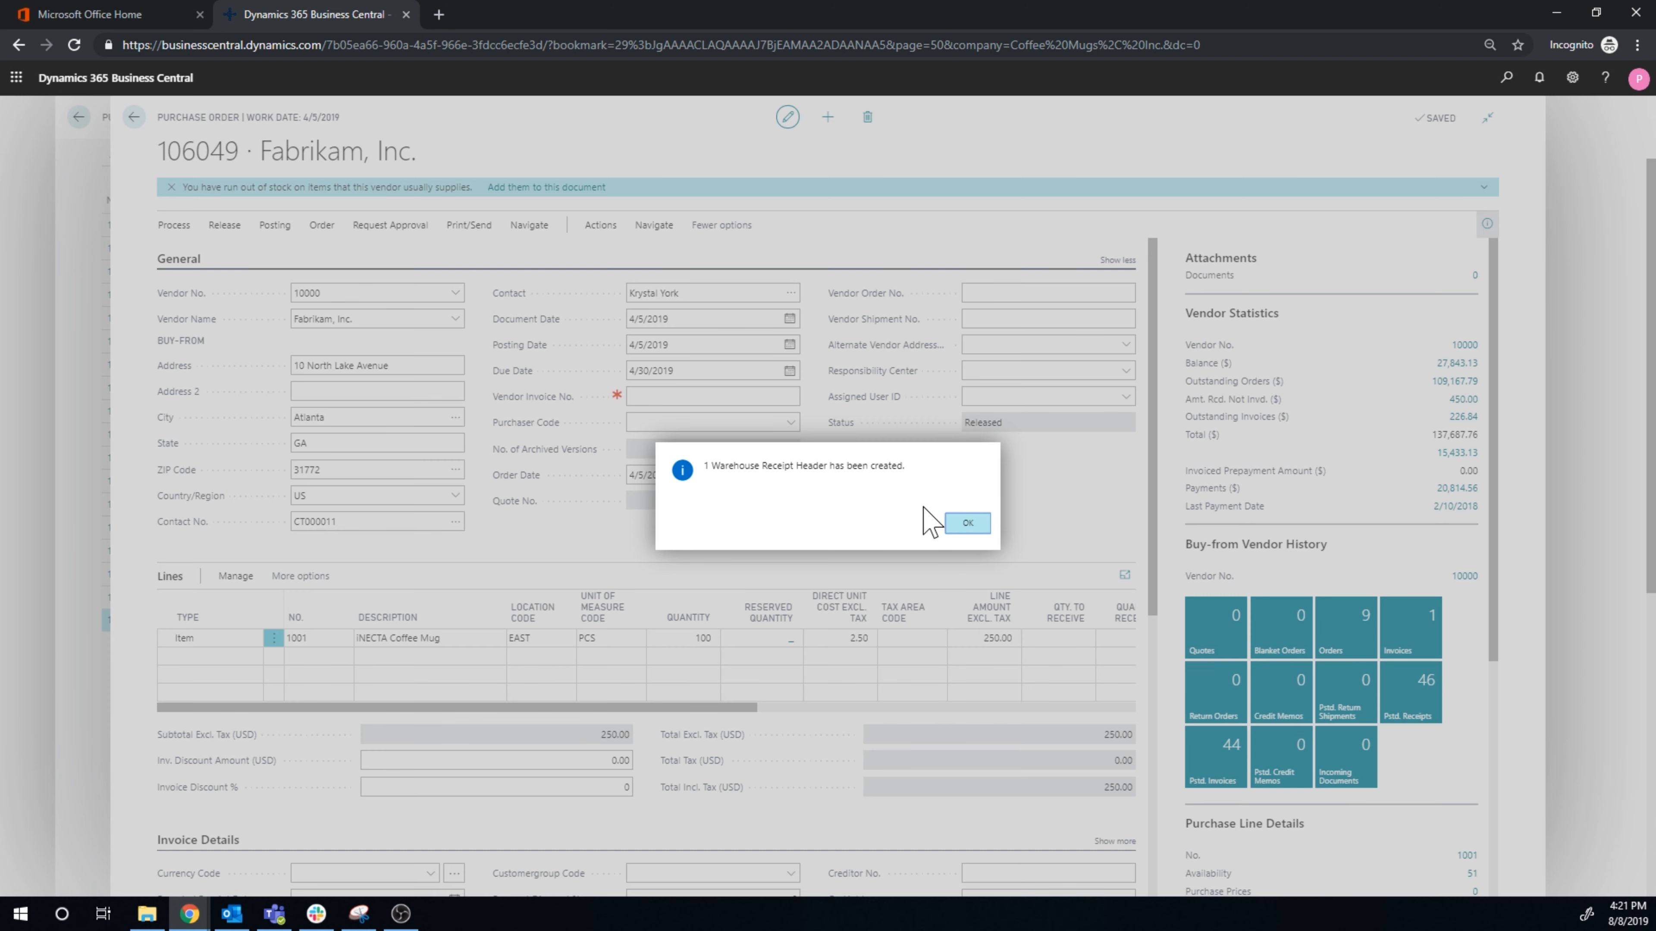
pyautogui.click(964, 522)
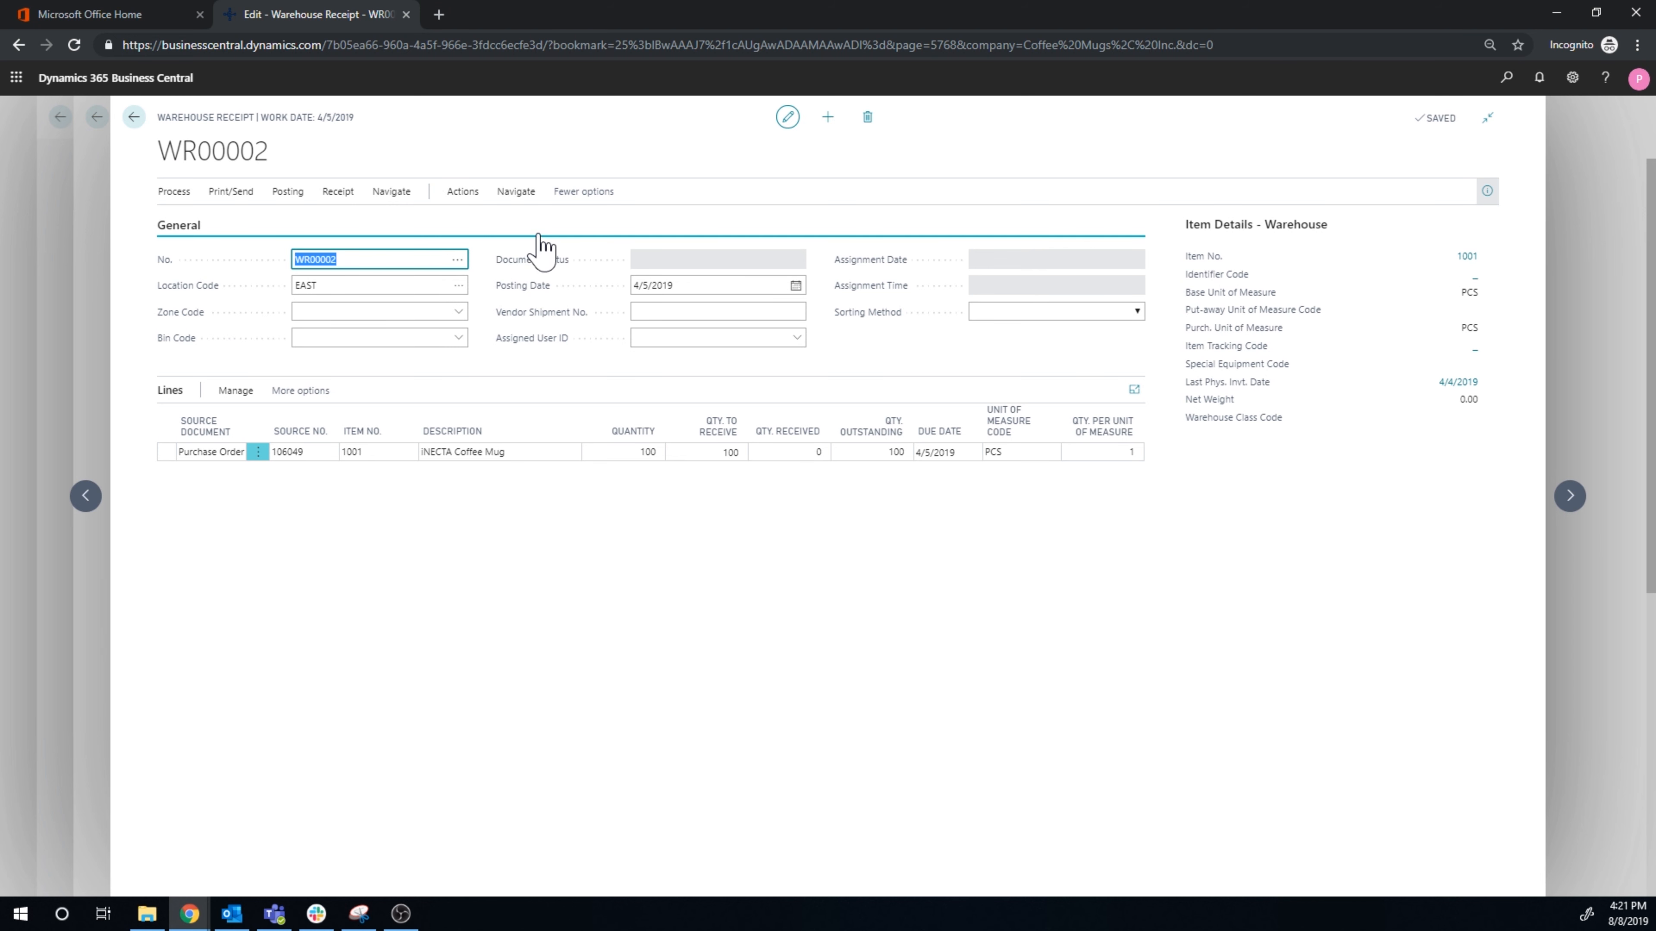
pyautogui.moveTo(549, 569)
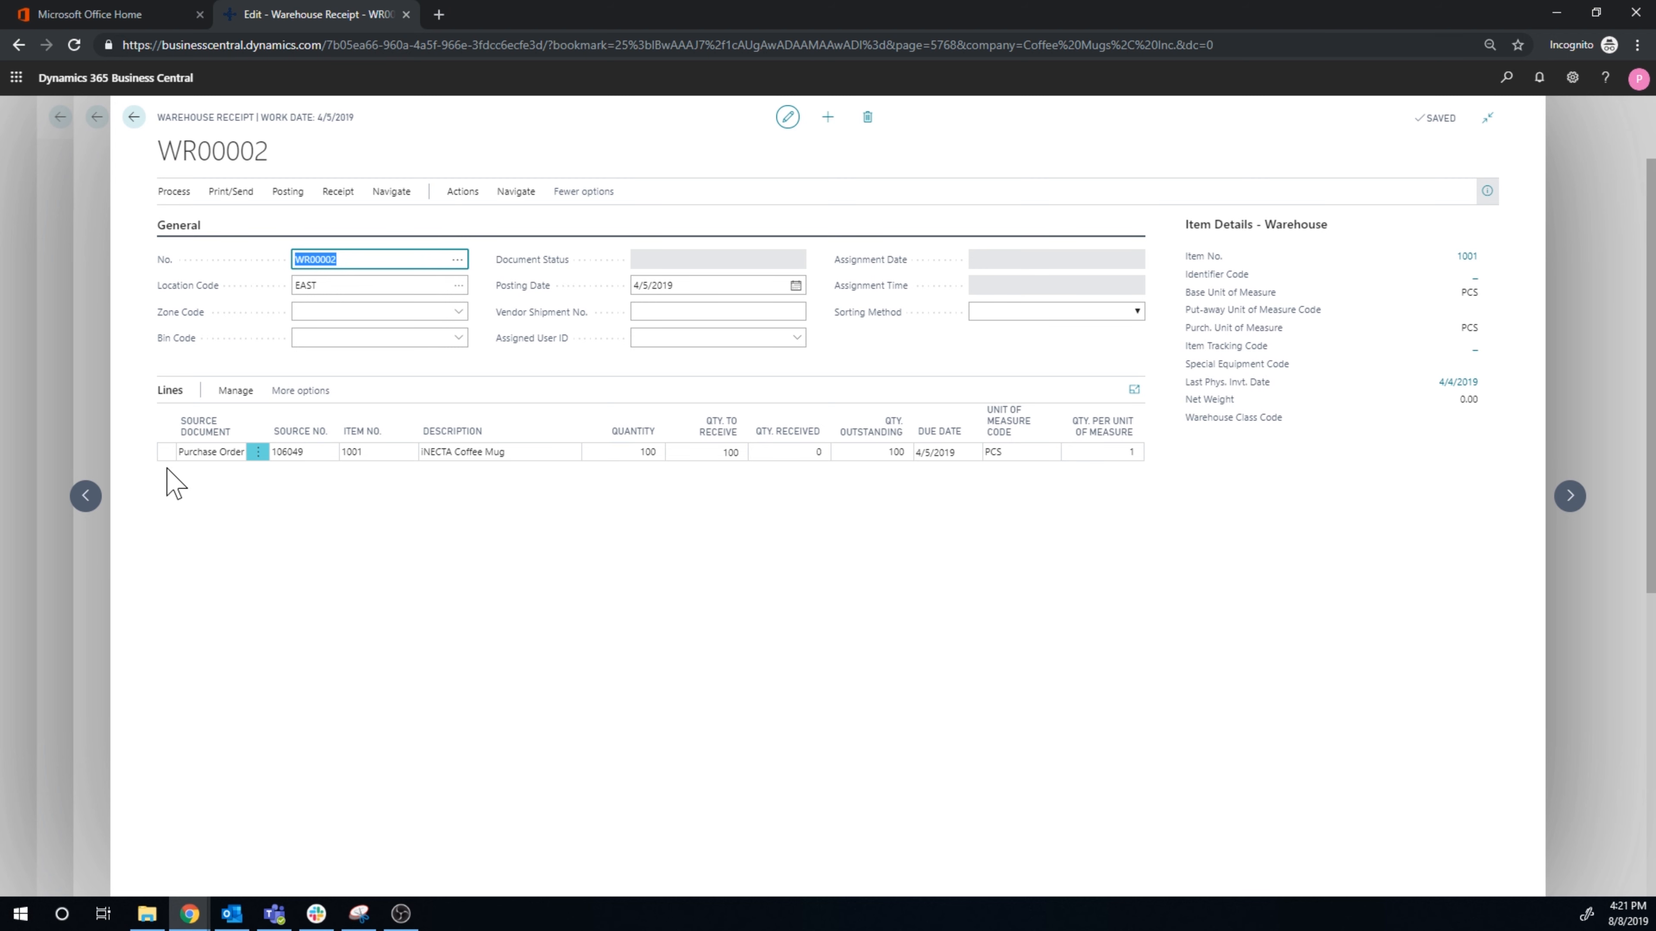
pyautogui.moveTo(754, 536)
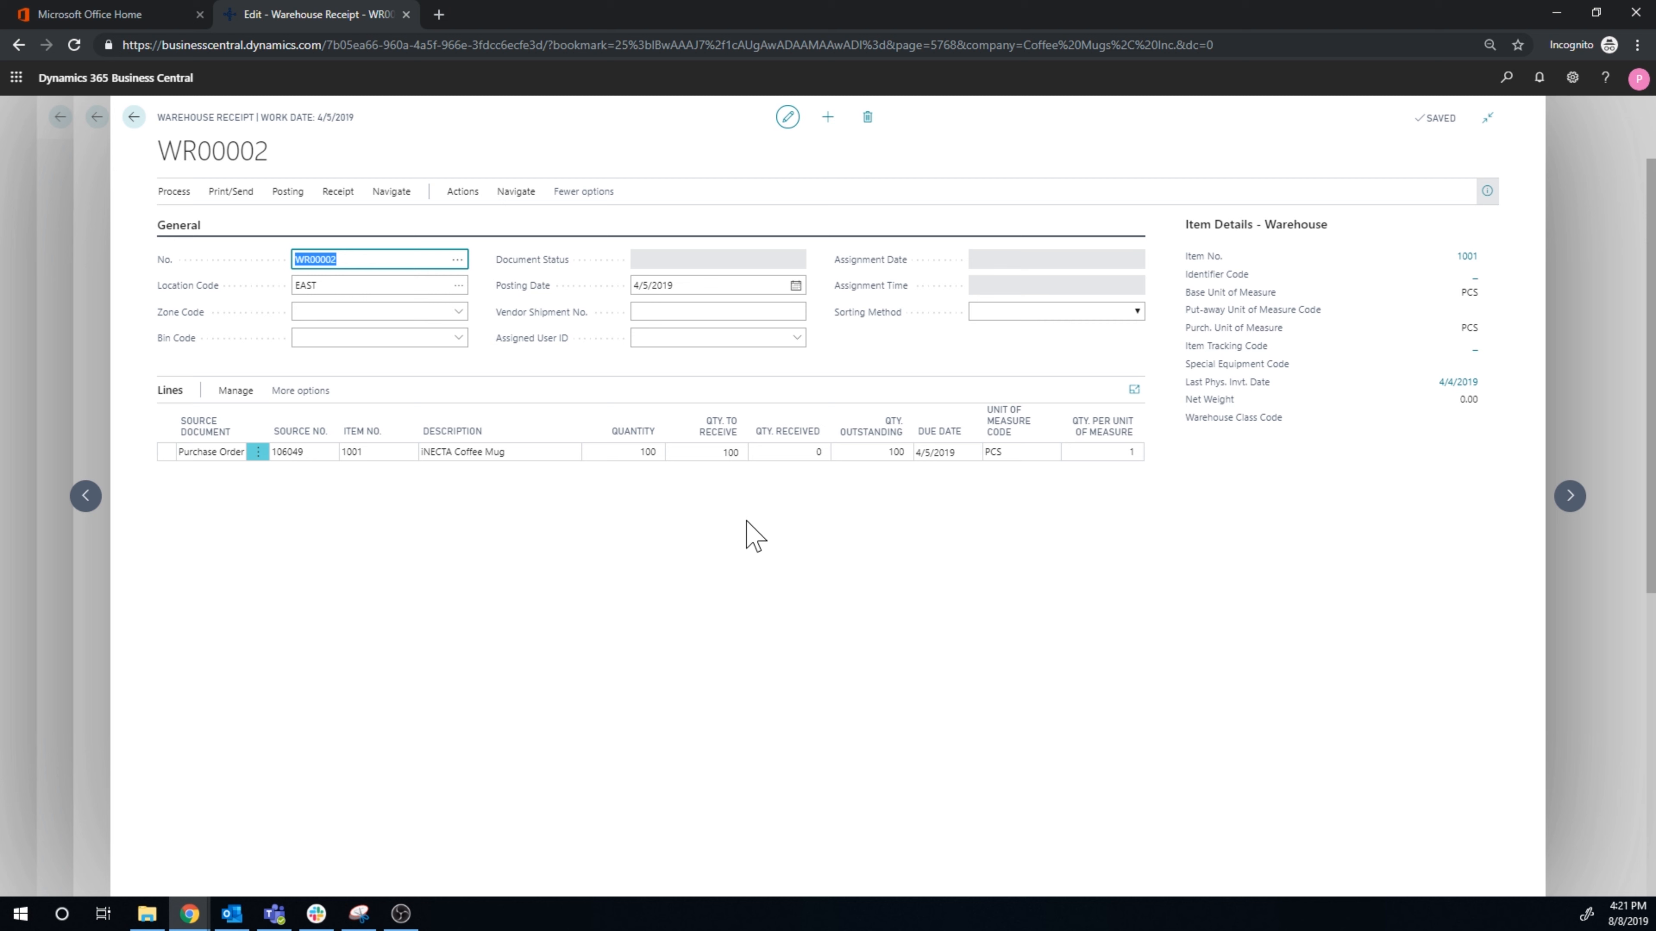
pyautogui.click(788, 451)
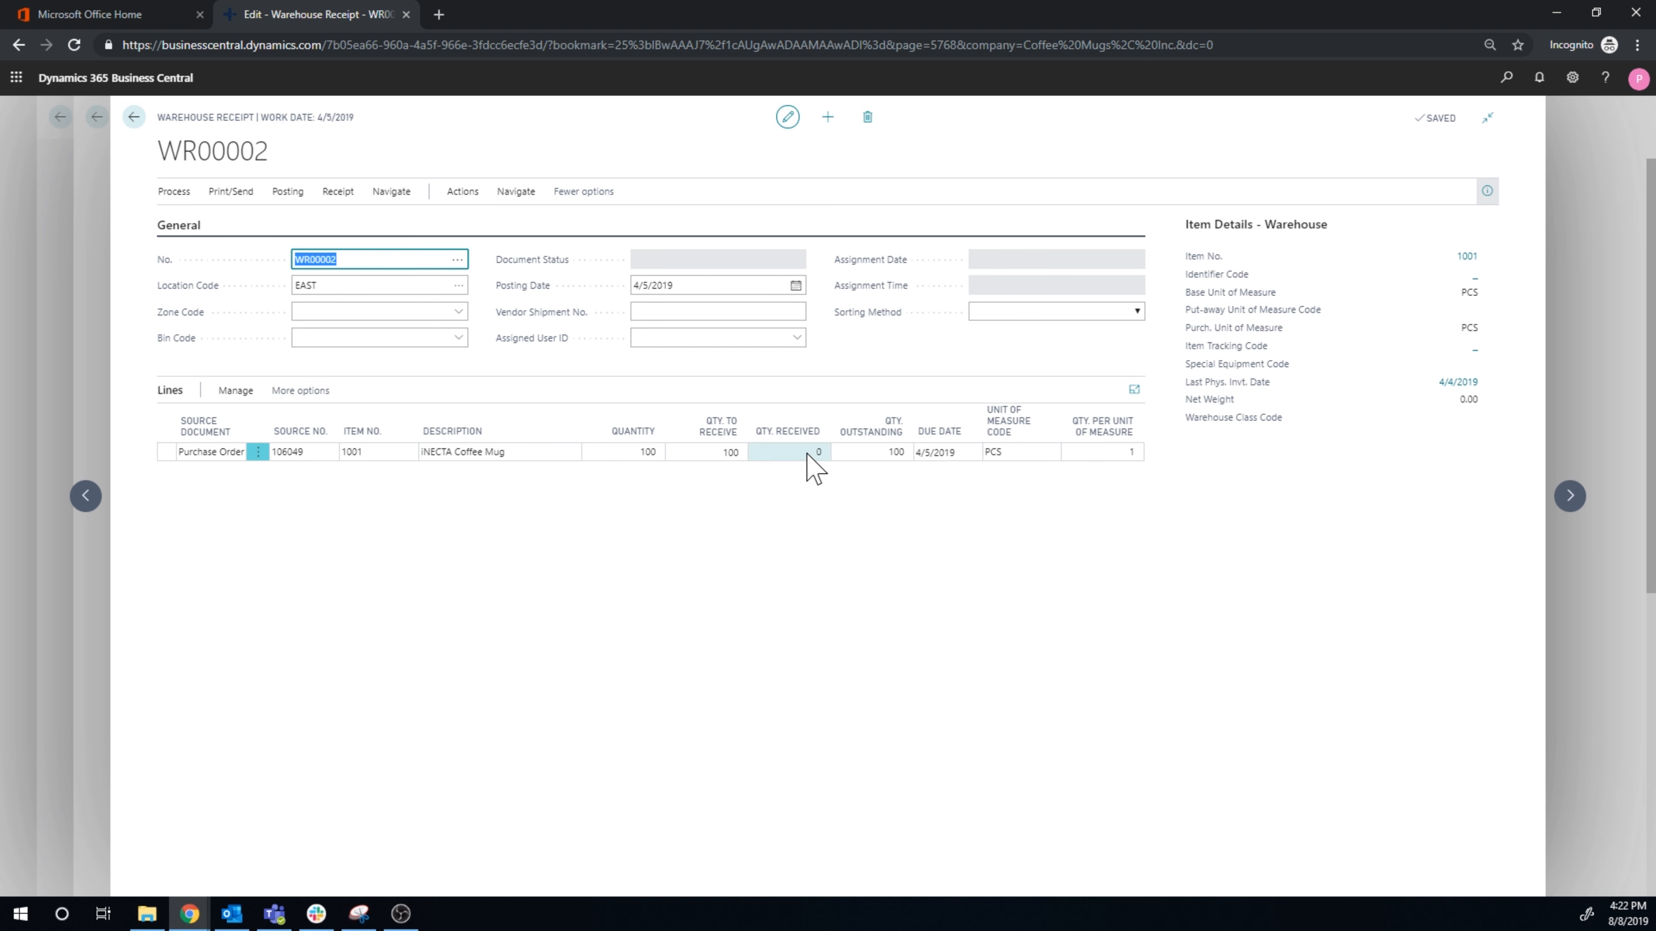
pyautogui.click(786, 452)
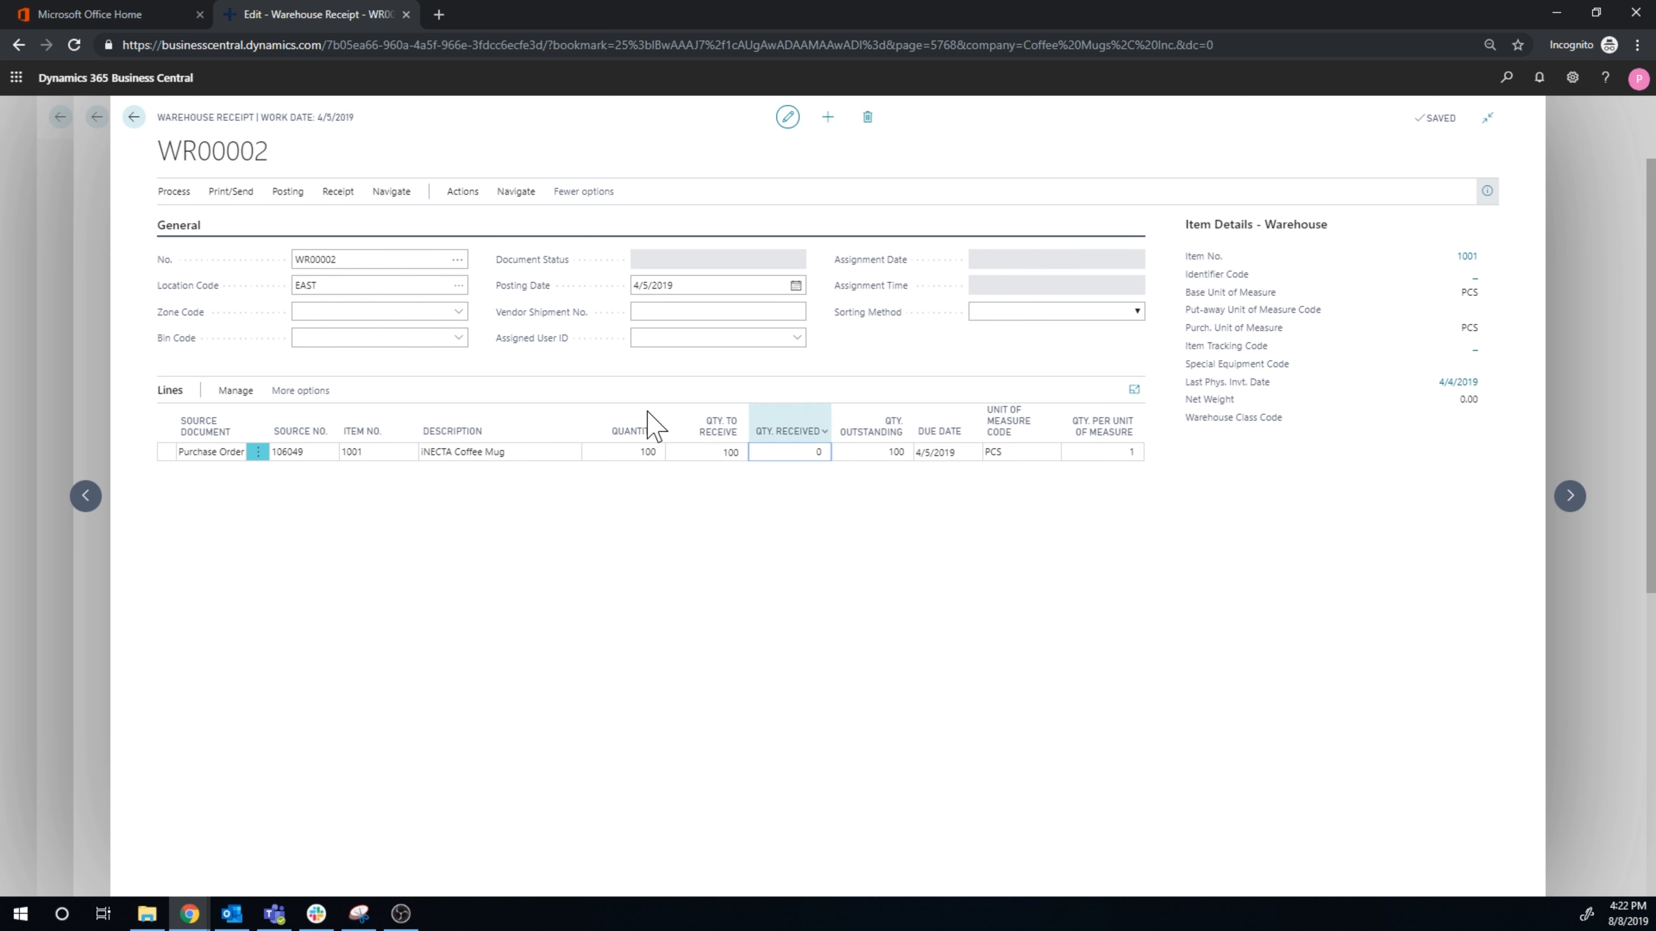
pyautogui.click(287, 192)
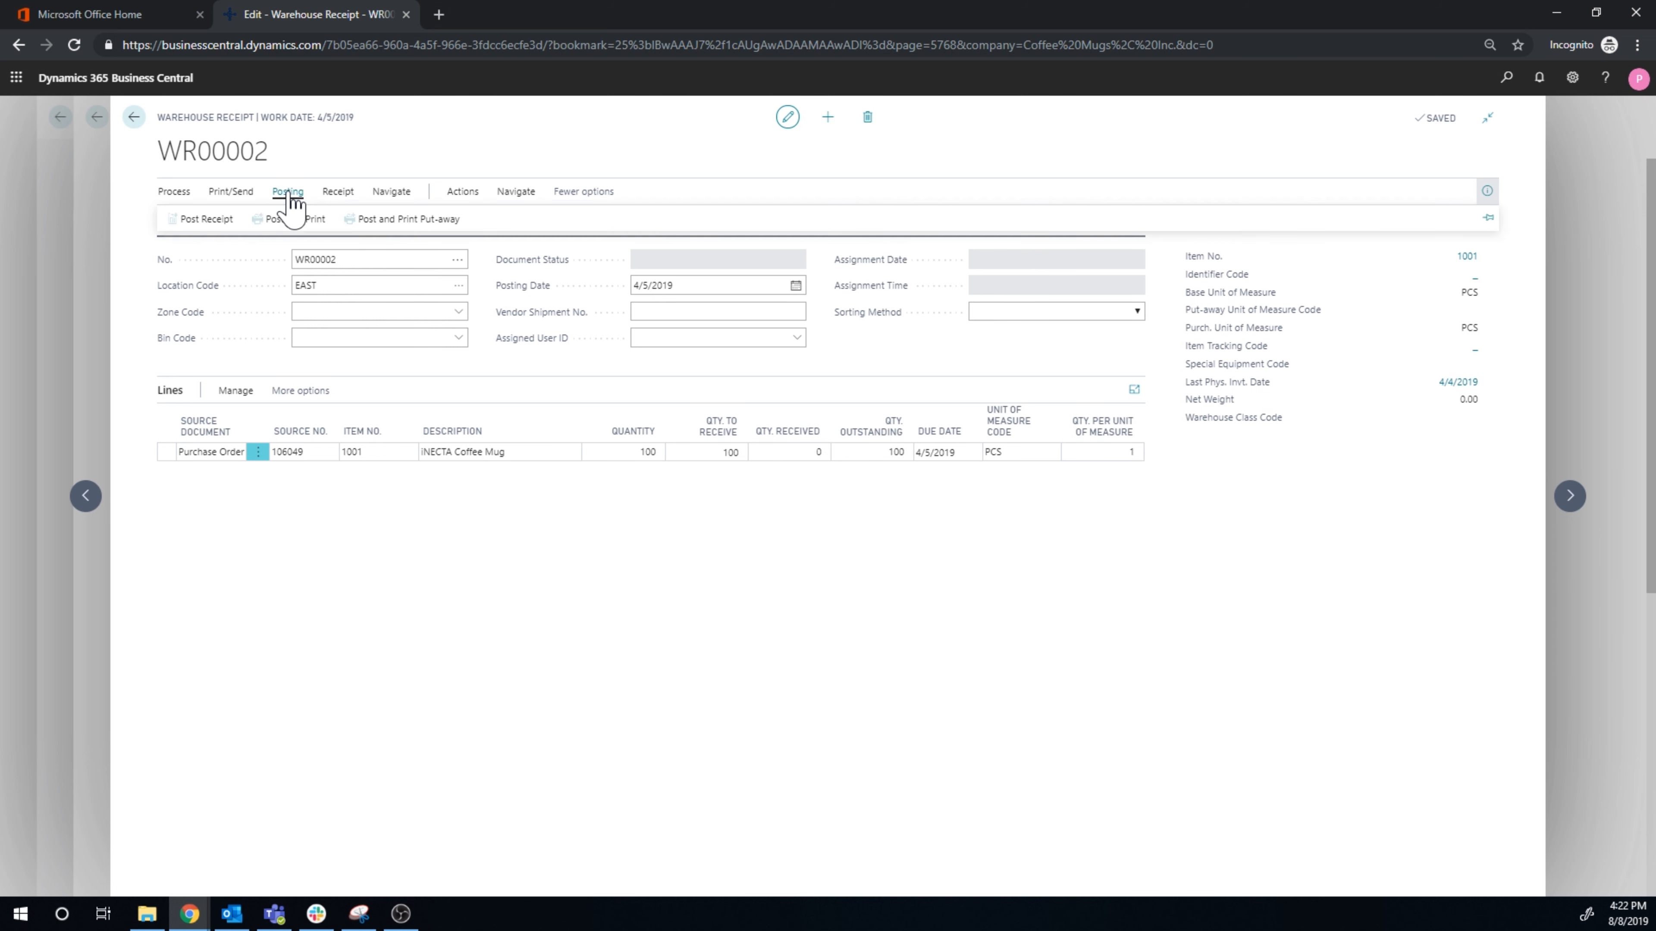
pyautogui.moveTo(202, 226)
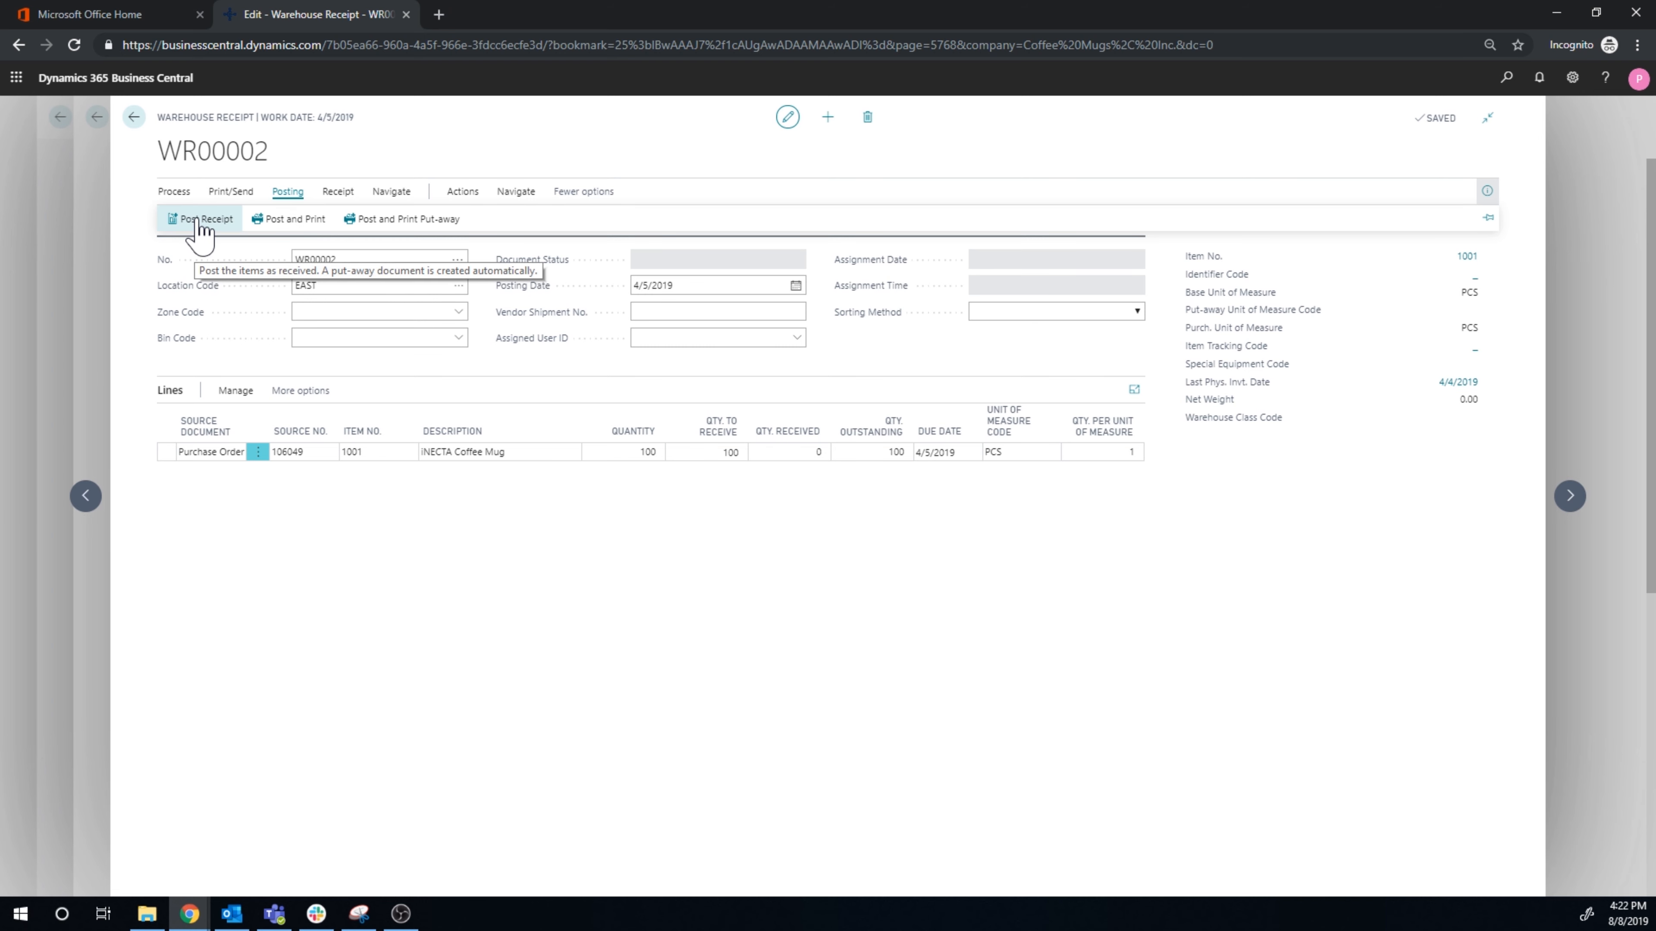
pyautogui.click(207, 219)
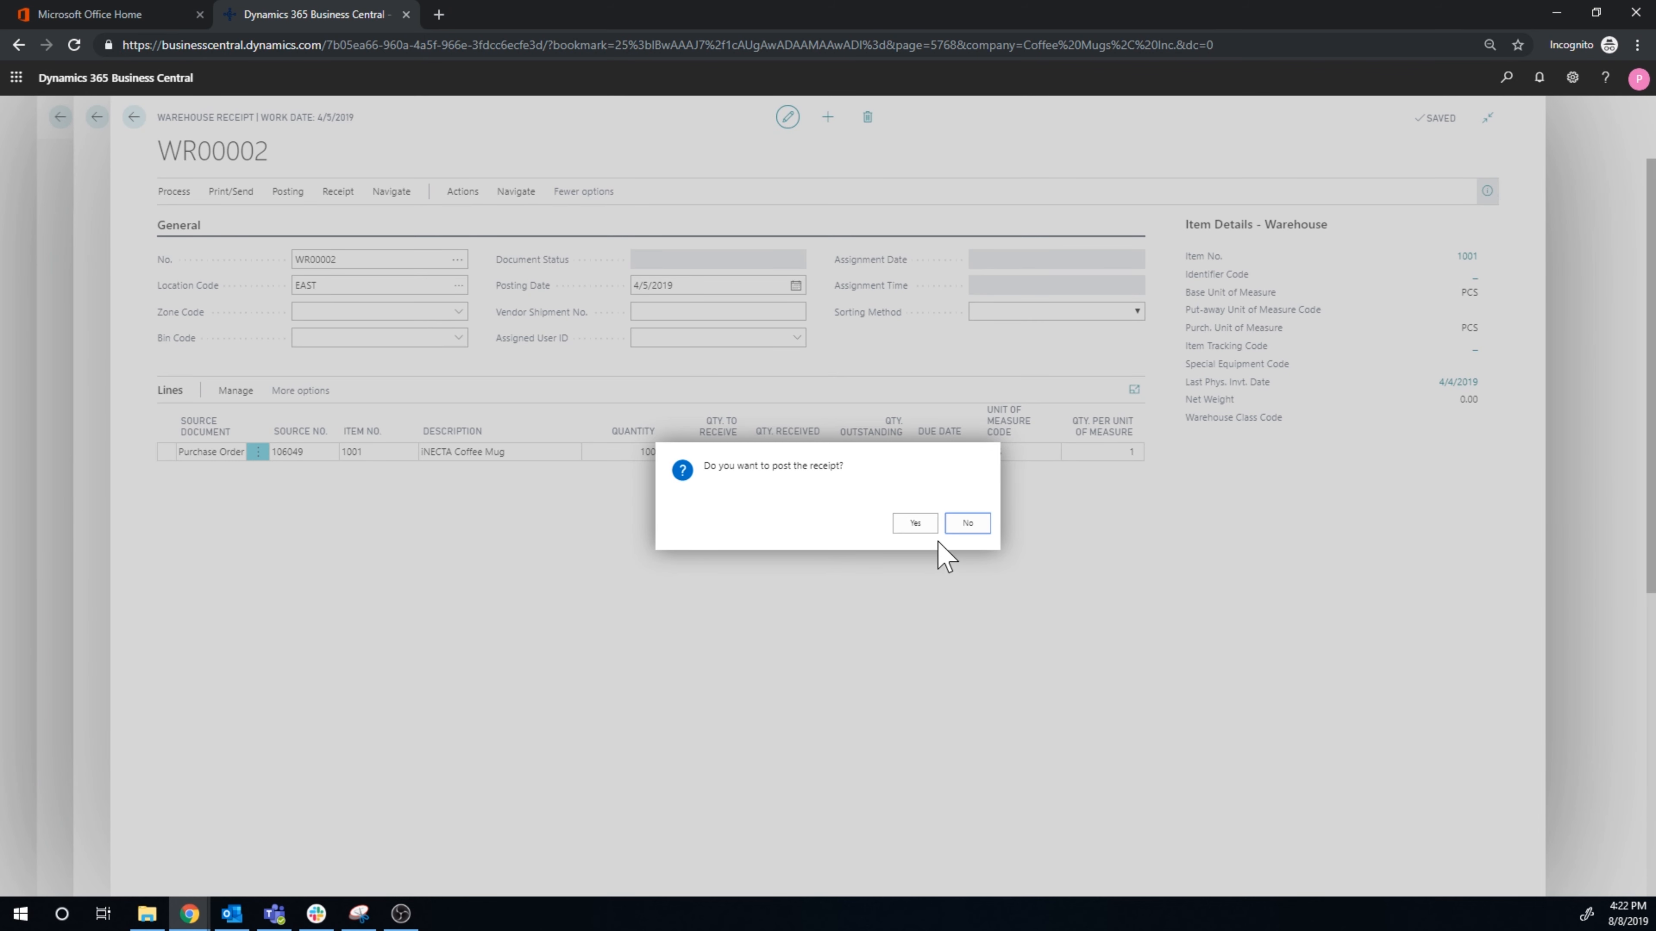
pyautogui.click(913, 523)
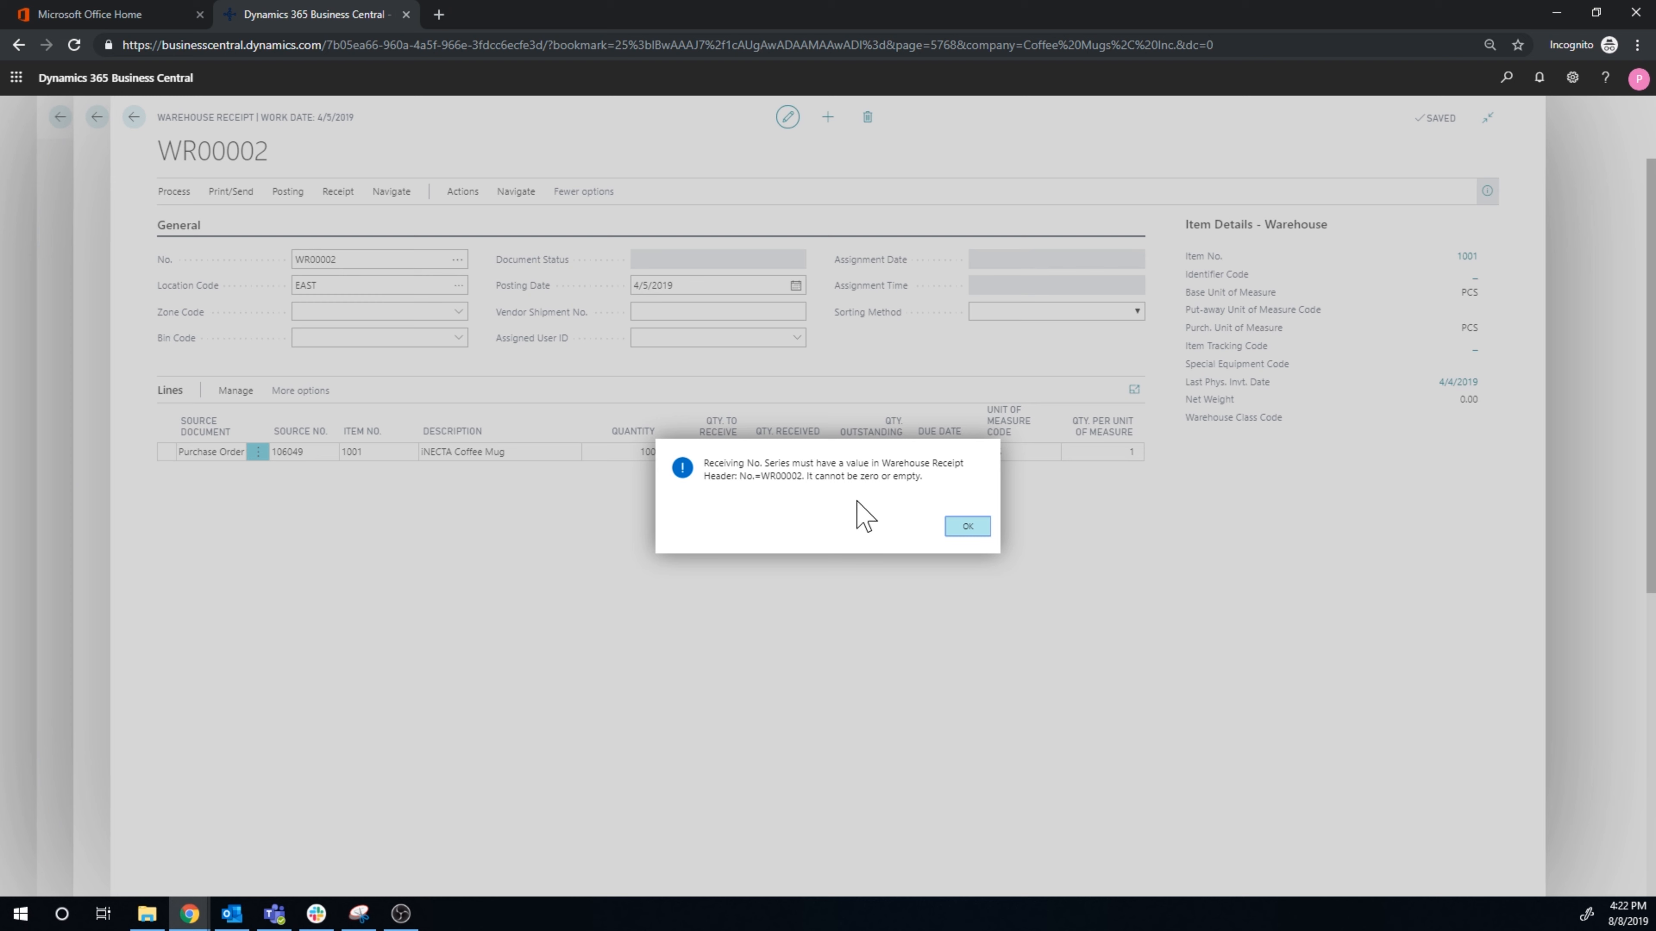
pyautogui.moveTo(940, 550)
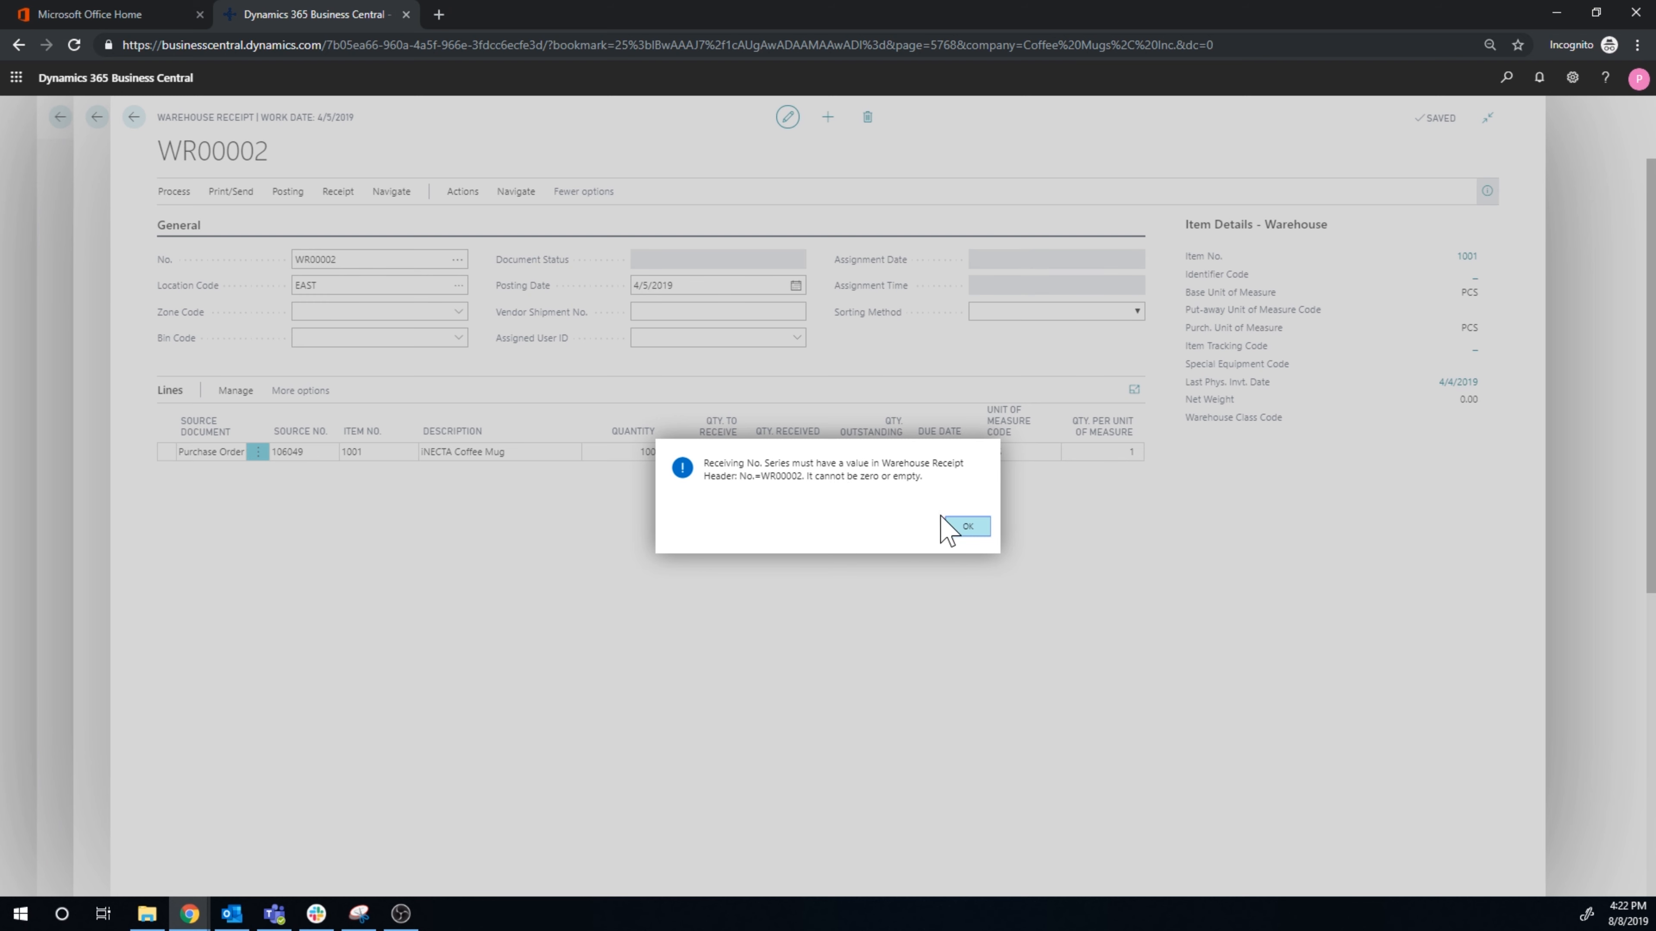
pyautogui.click(963, 526)
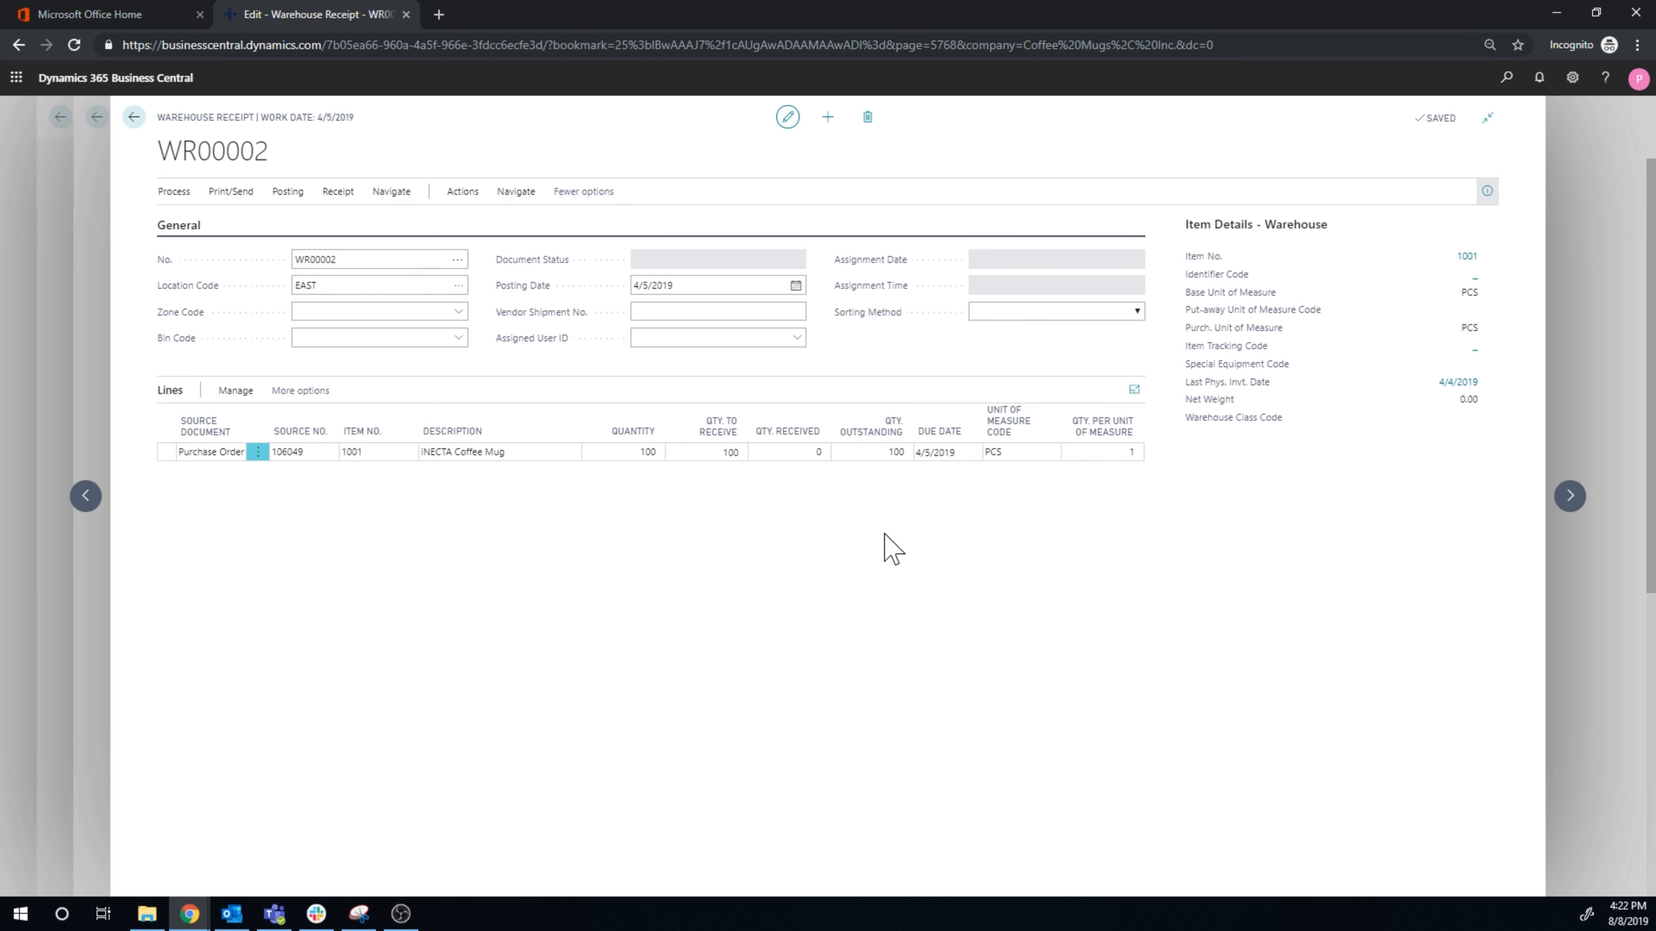
pyautogui.moveTo(864, 581)
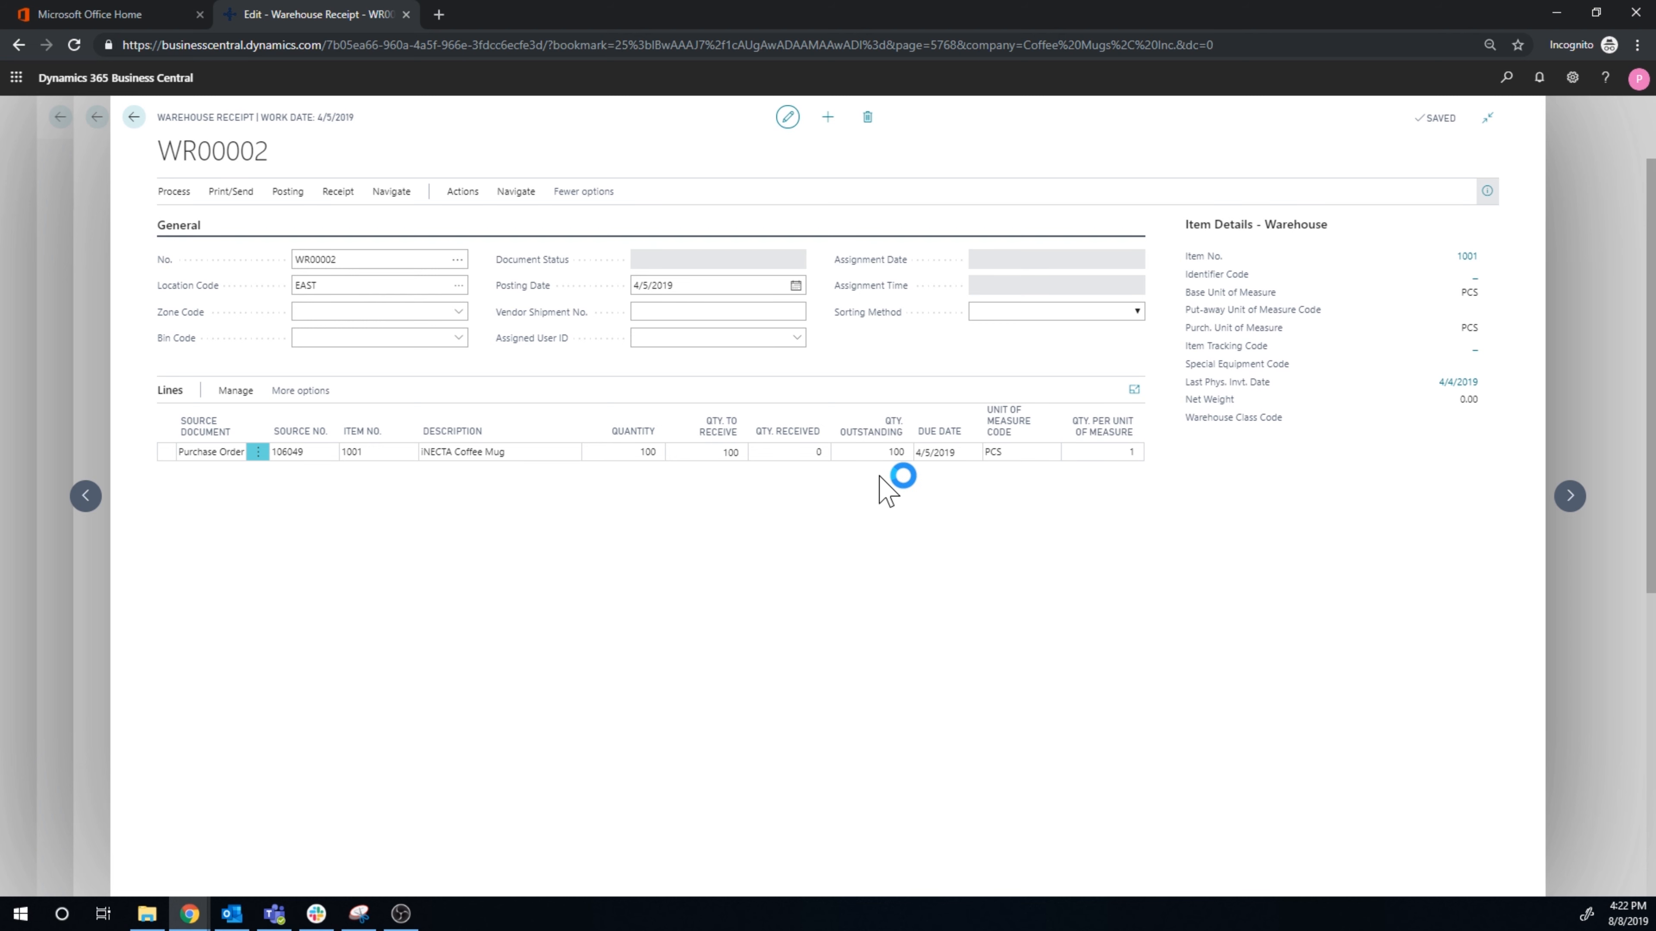
pyautogui.moveTo(634, 431)
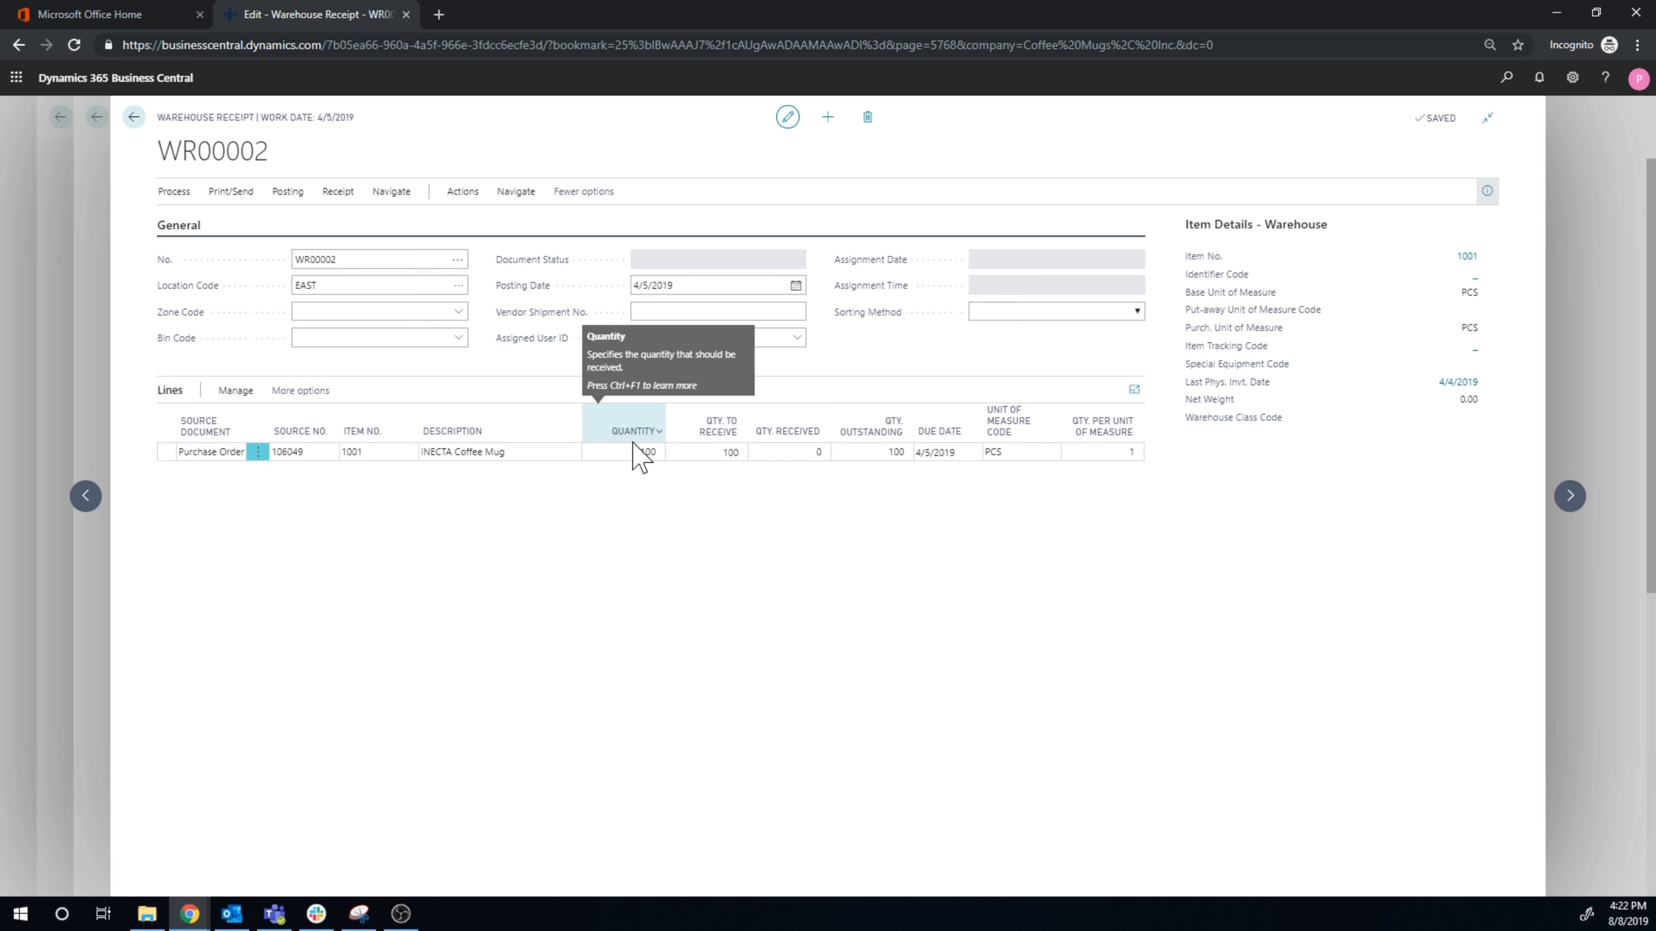